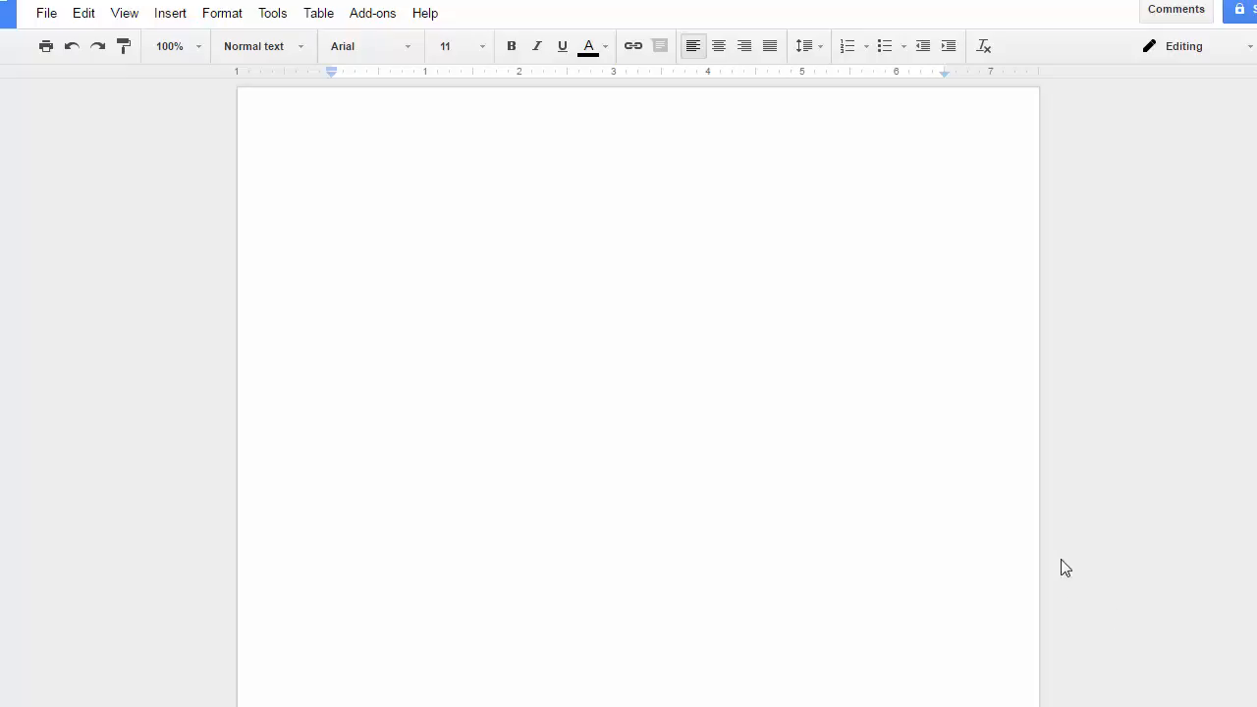
mouse_move(1081, 569)
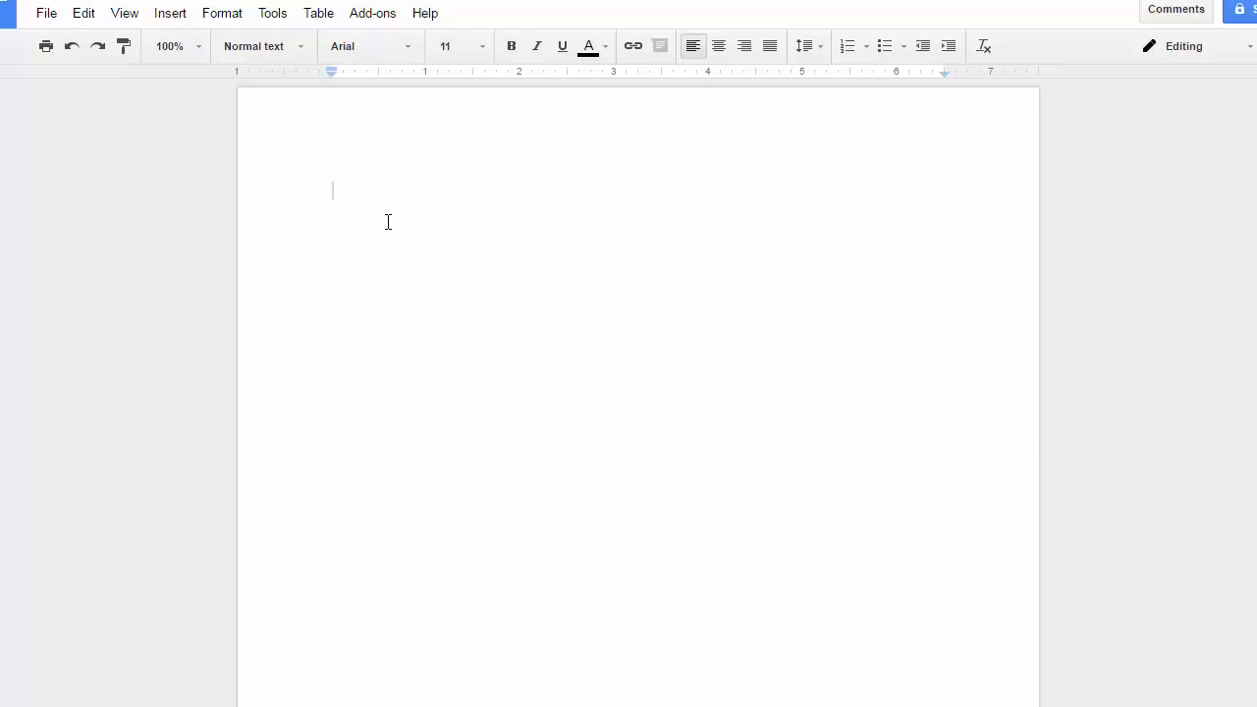
Write the MLA heading lines: Joe Student, Professor Wins, English 101, 17 March 2016
type("Joe S")
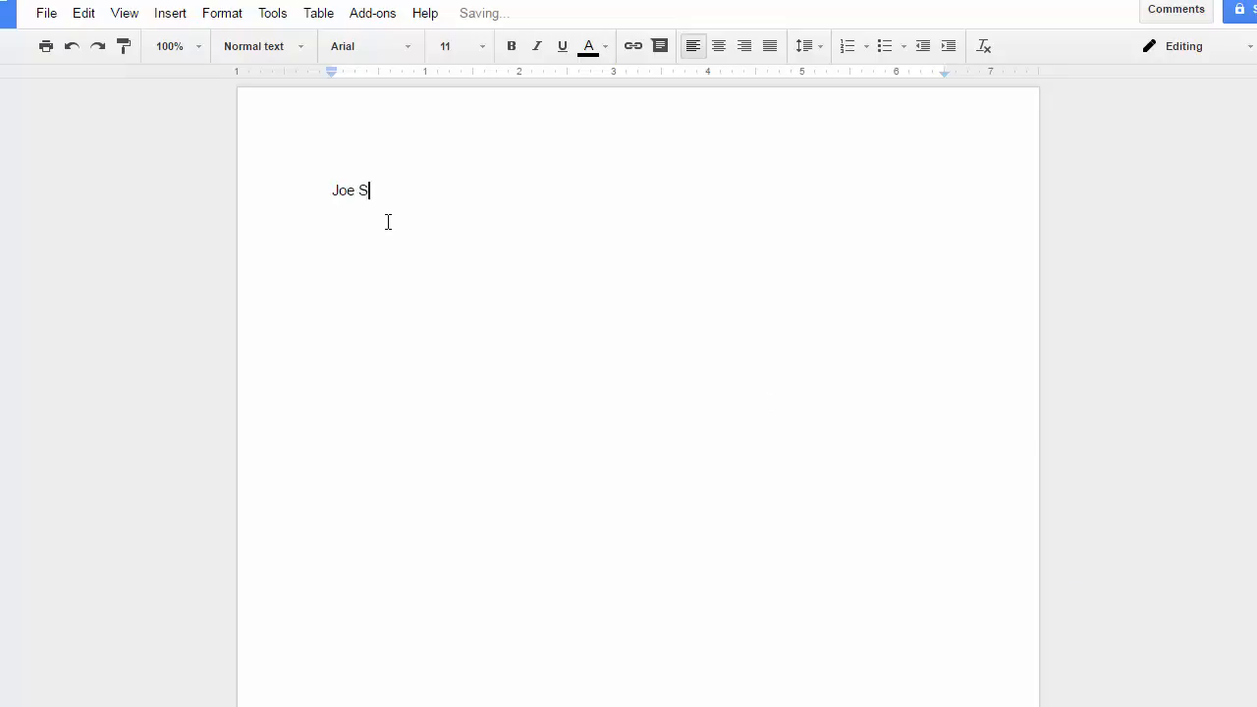
type("tudent")
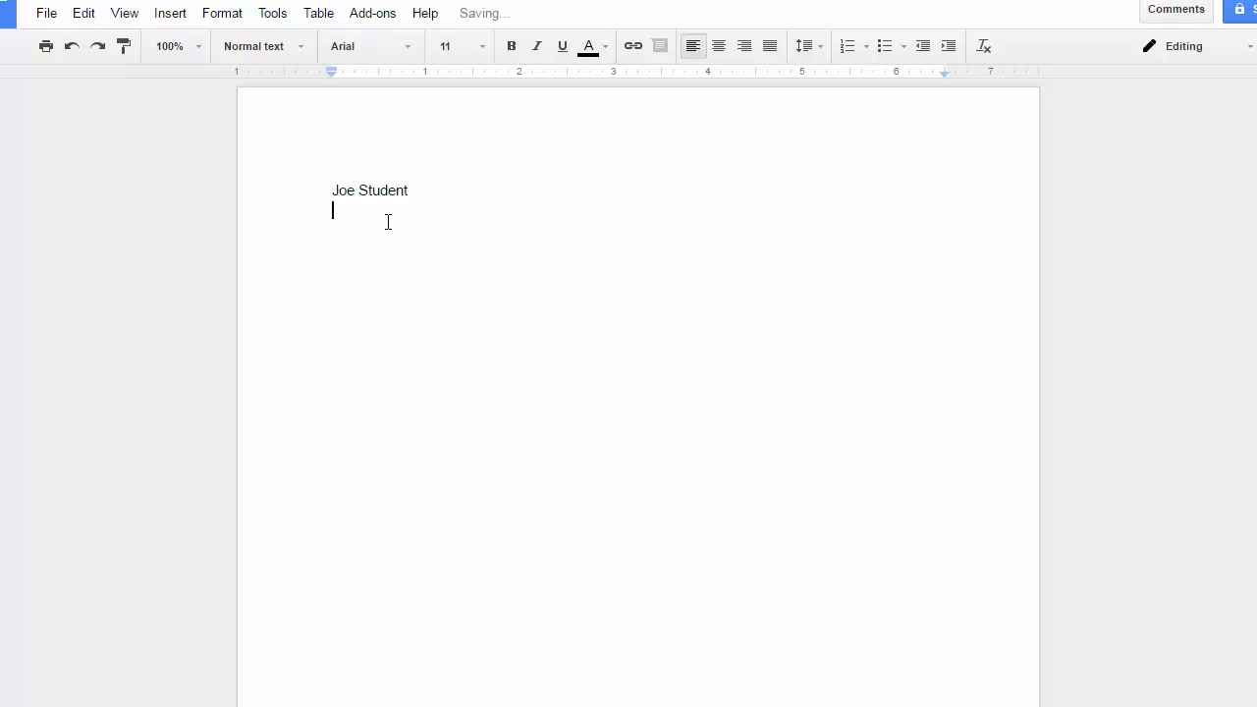
type("Pro")
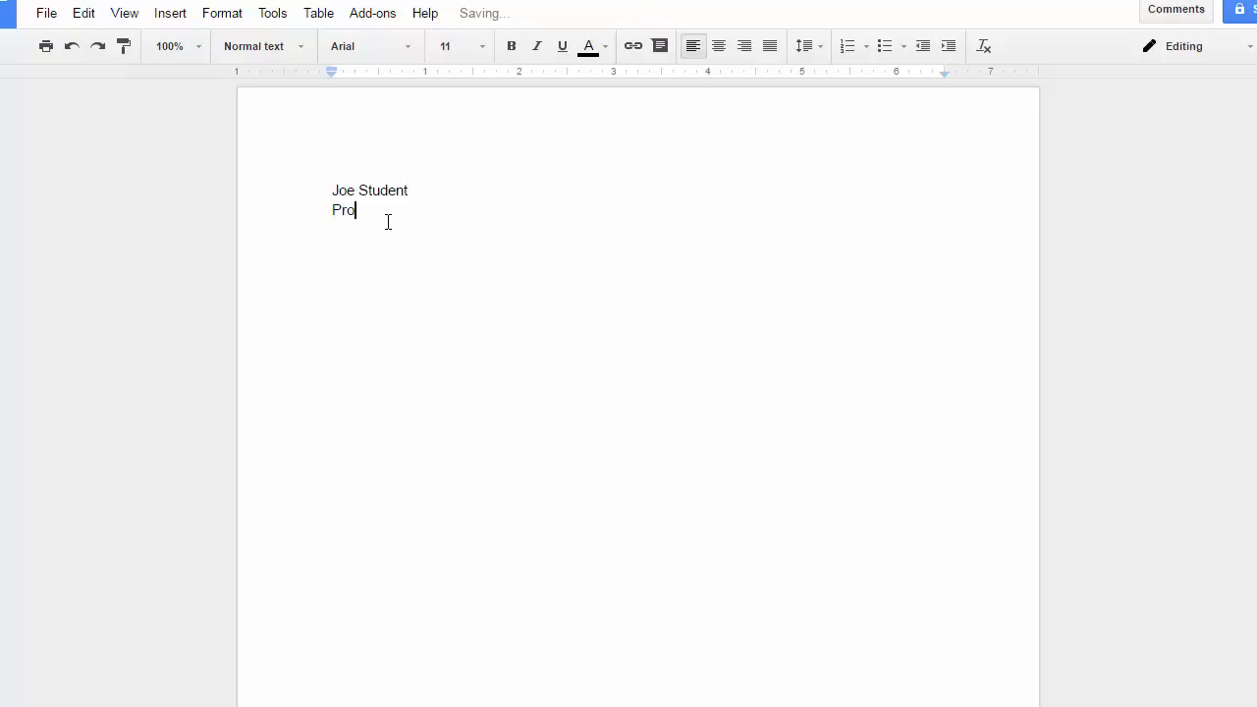
type("fessor Winsor")
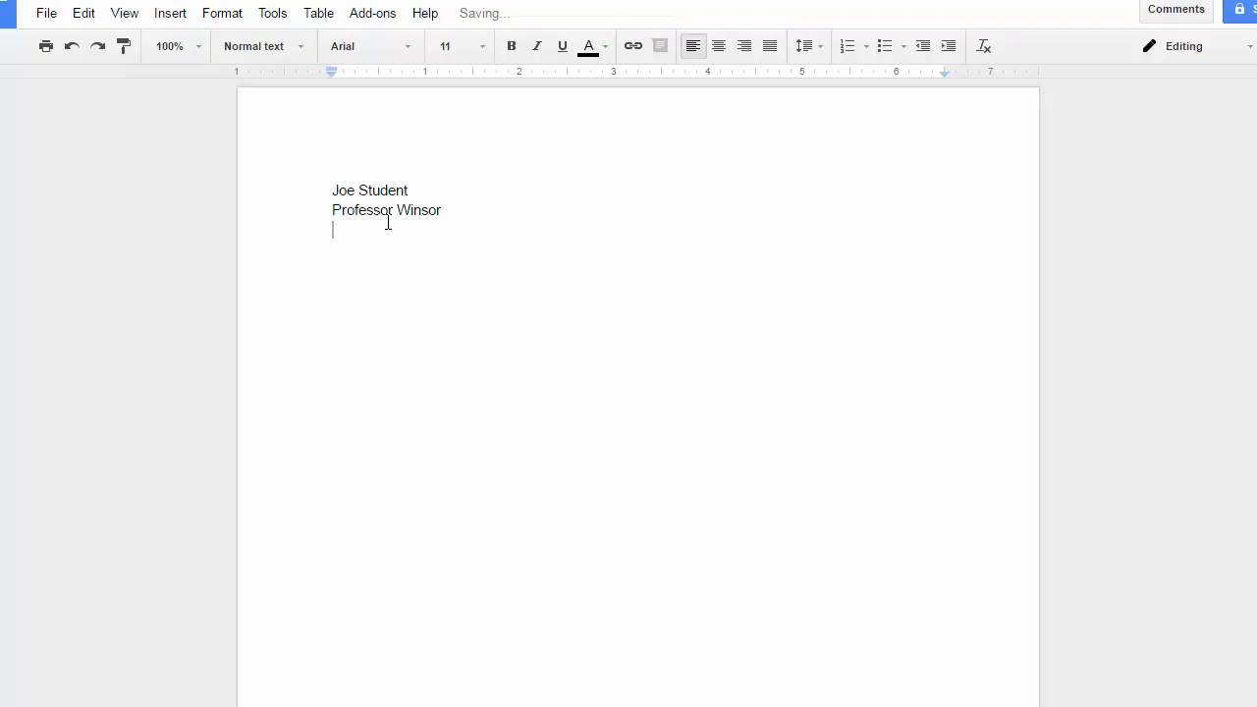
type("English")
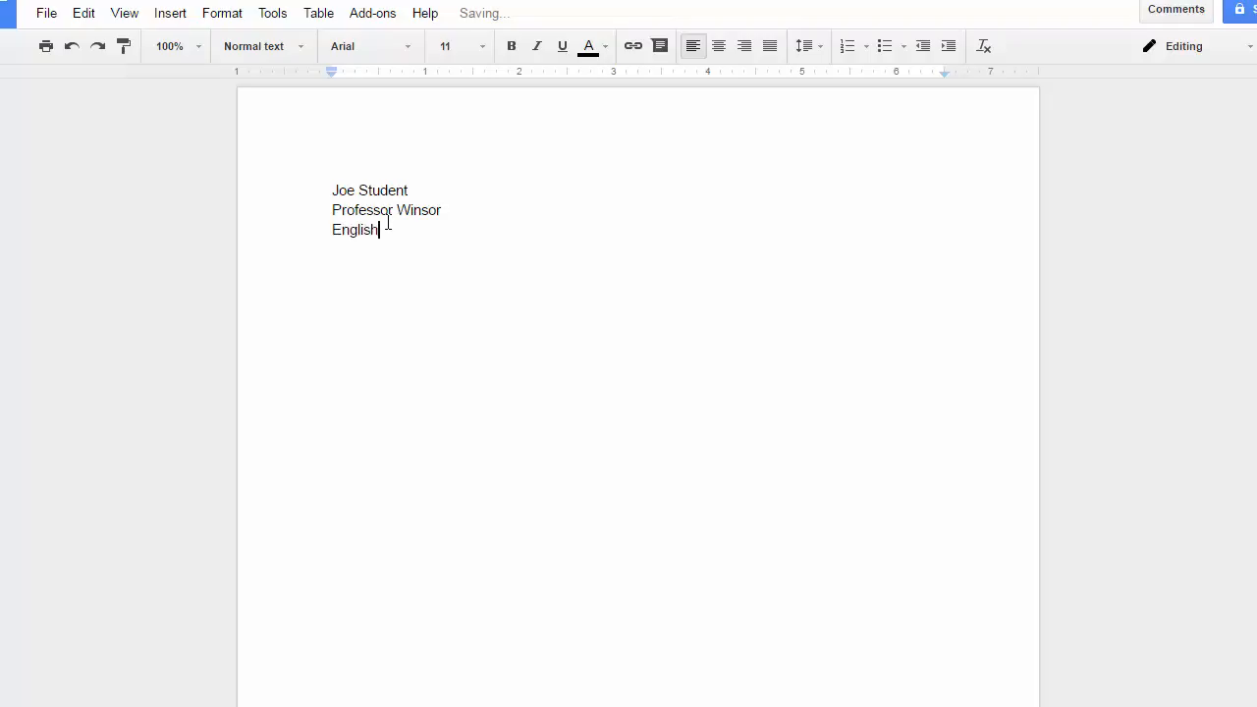
type("101")
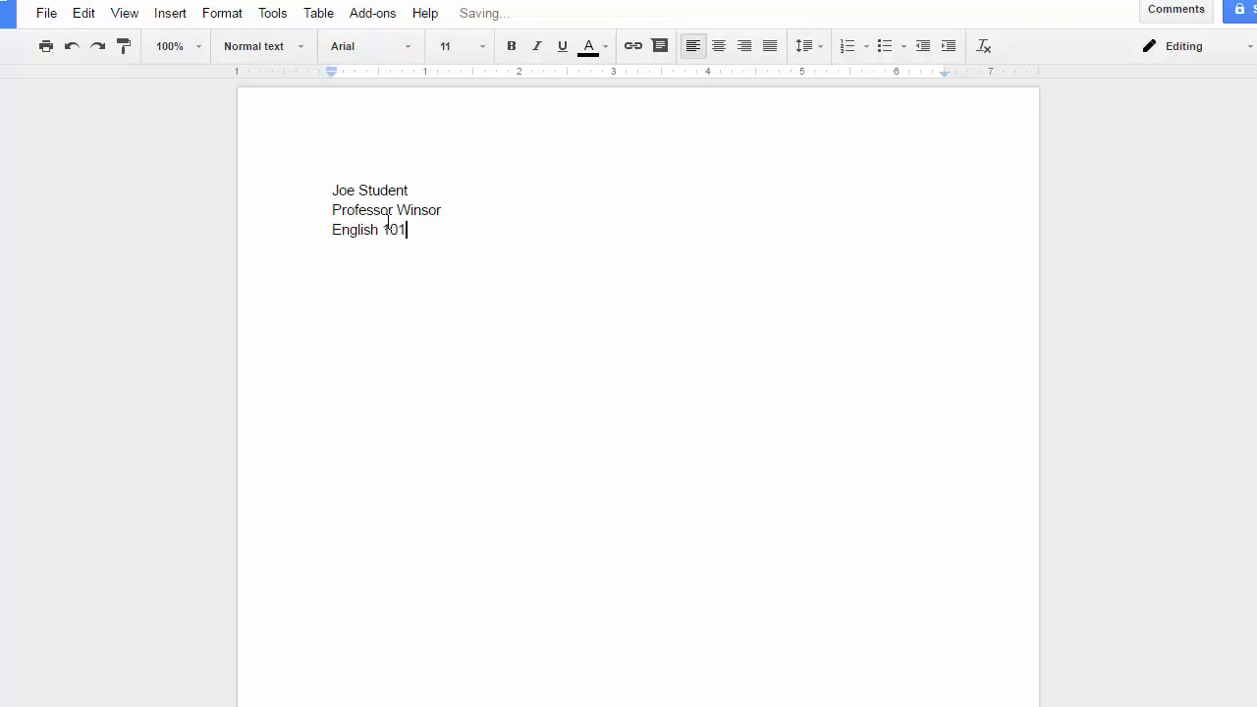
key("enter")
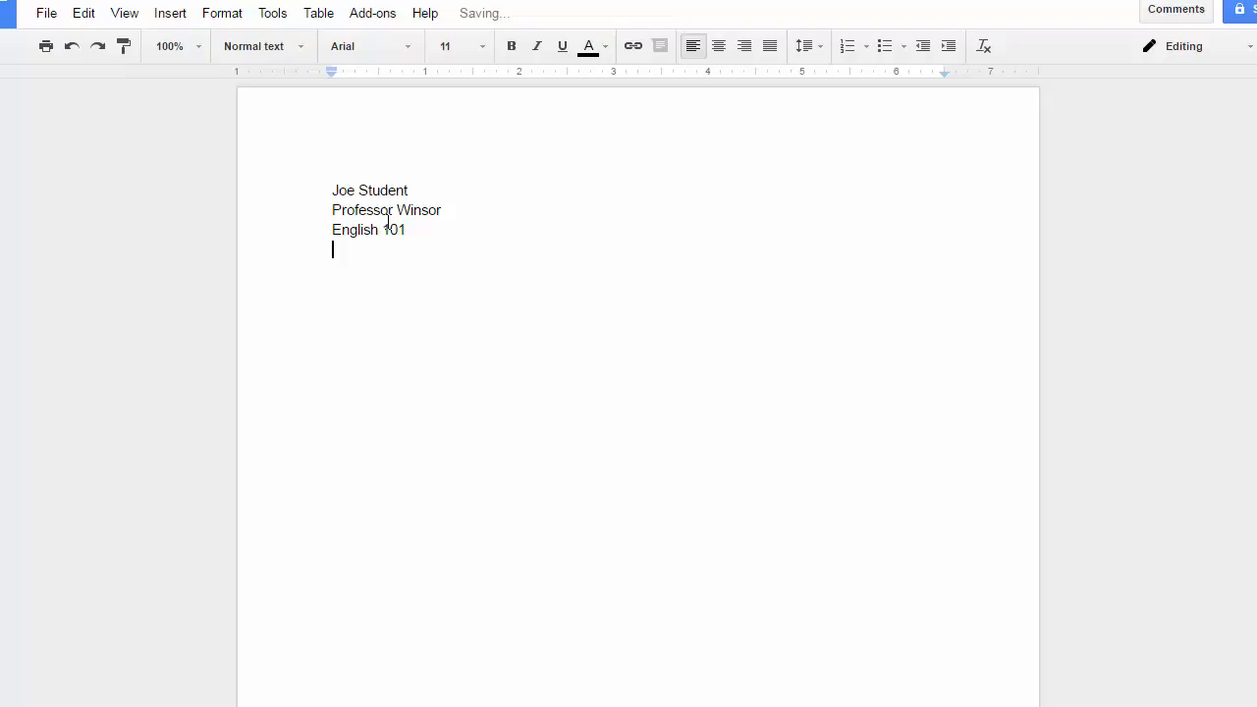
type("17 Marc")
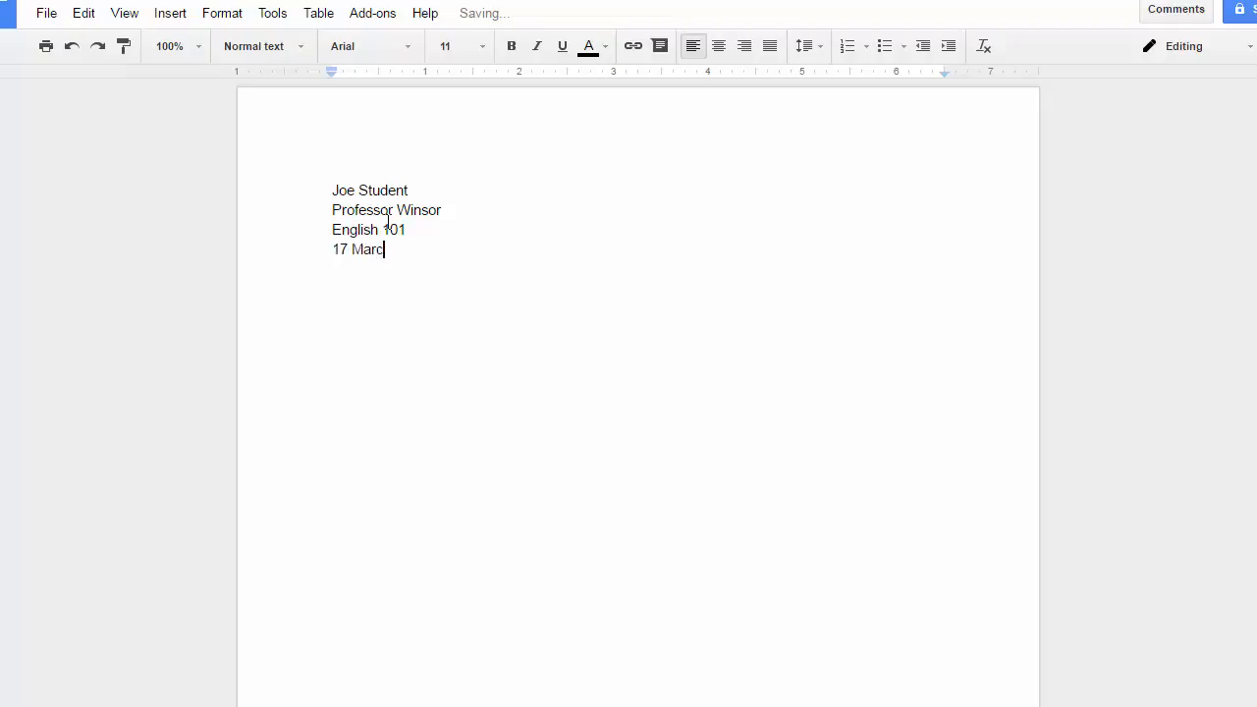
type("h 2016")
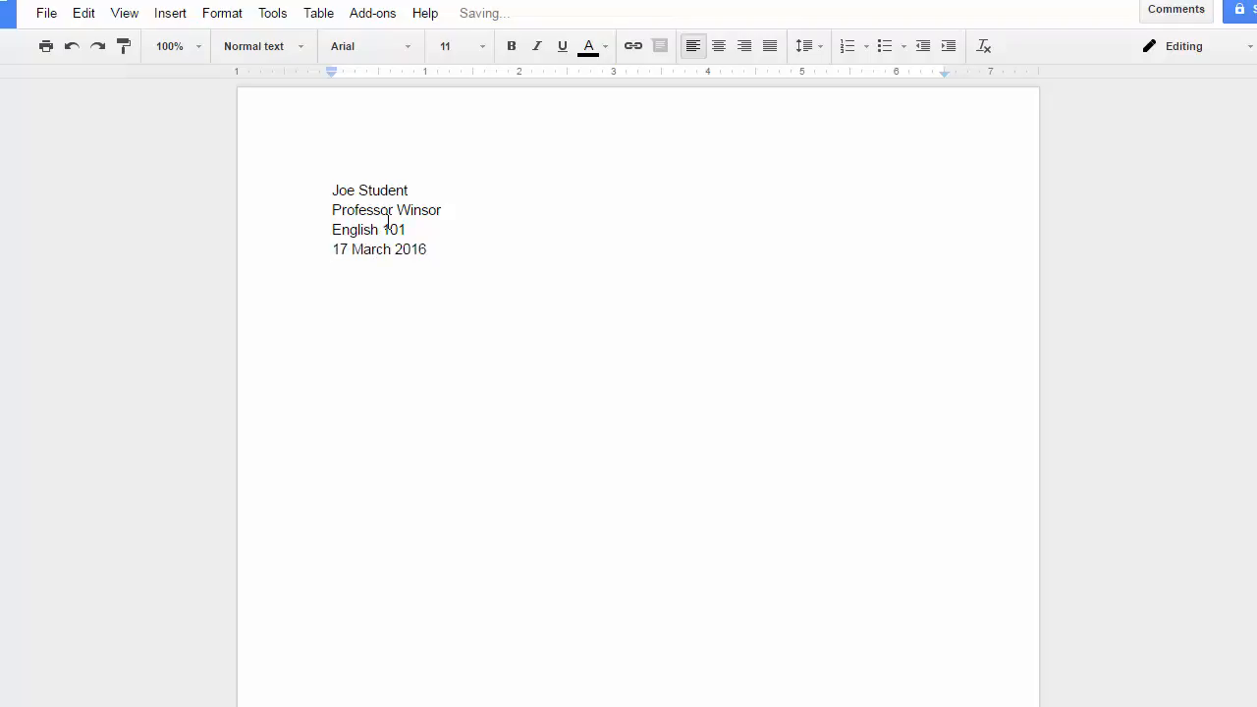
Add a Title line and begin an indented placeholder body paragraph of repeated 'Text.' words
type("Title")
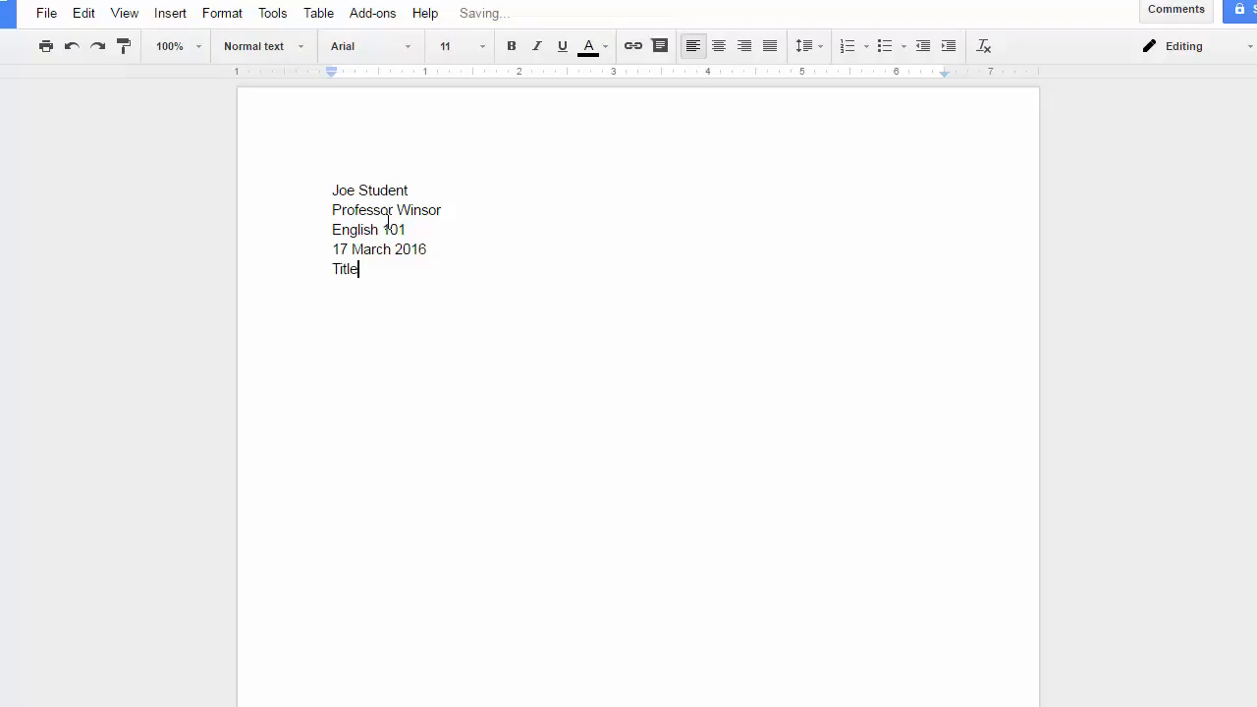
key("enter")
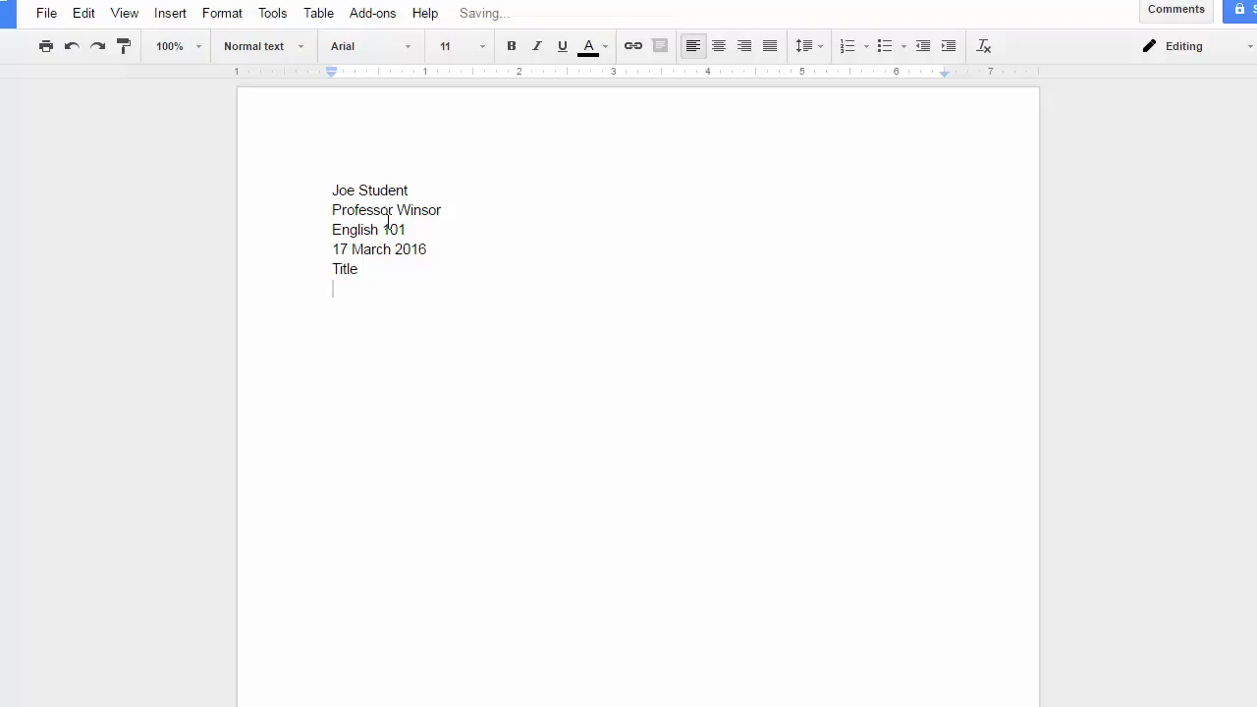
type("Te")
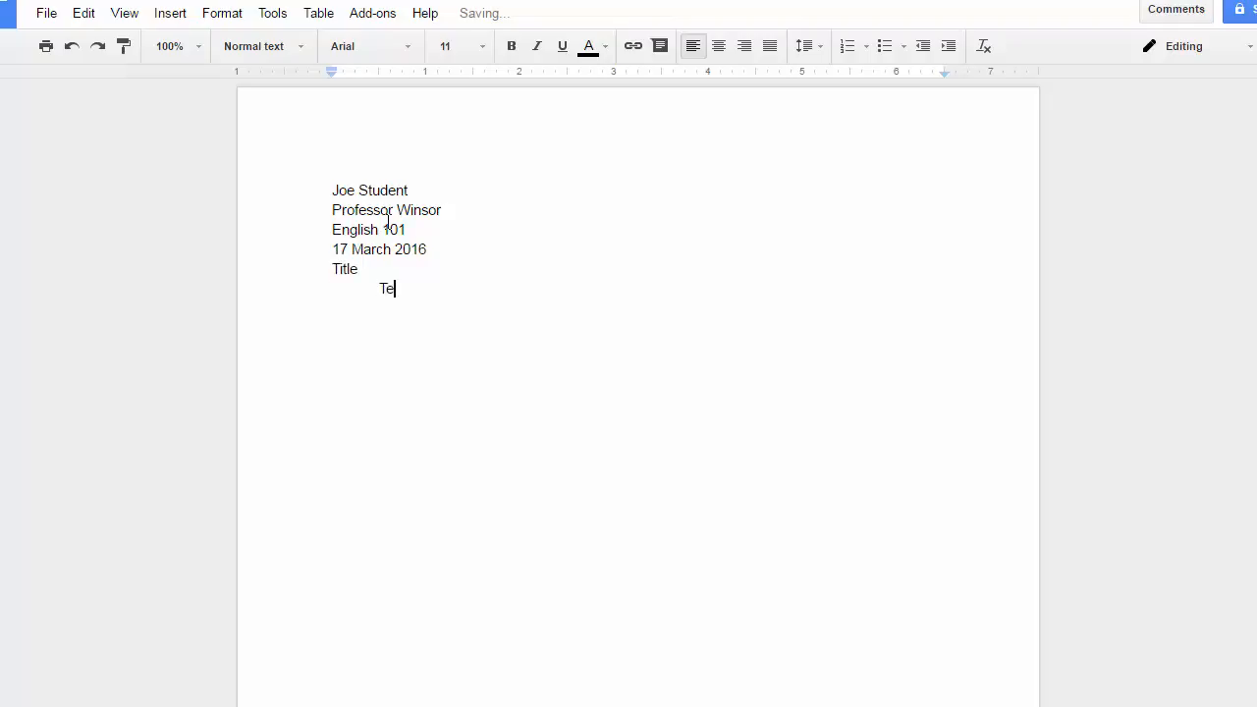
type("xt.")
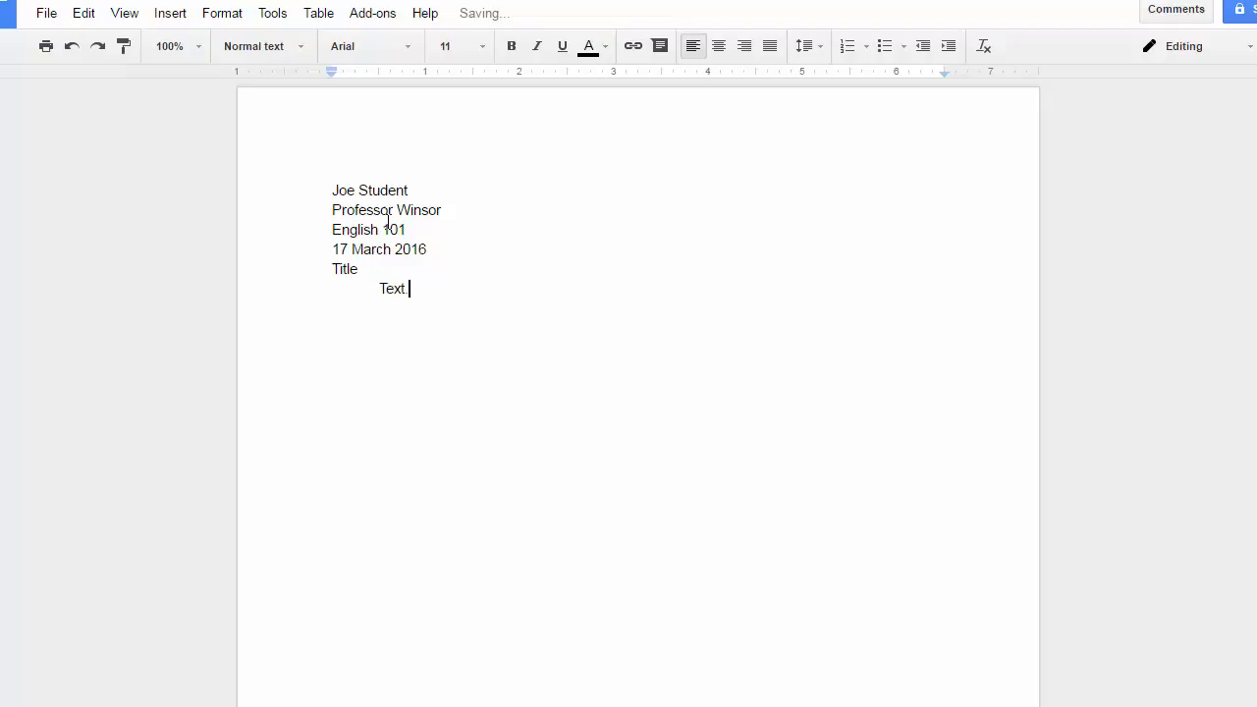
type("text text")
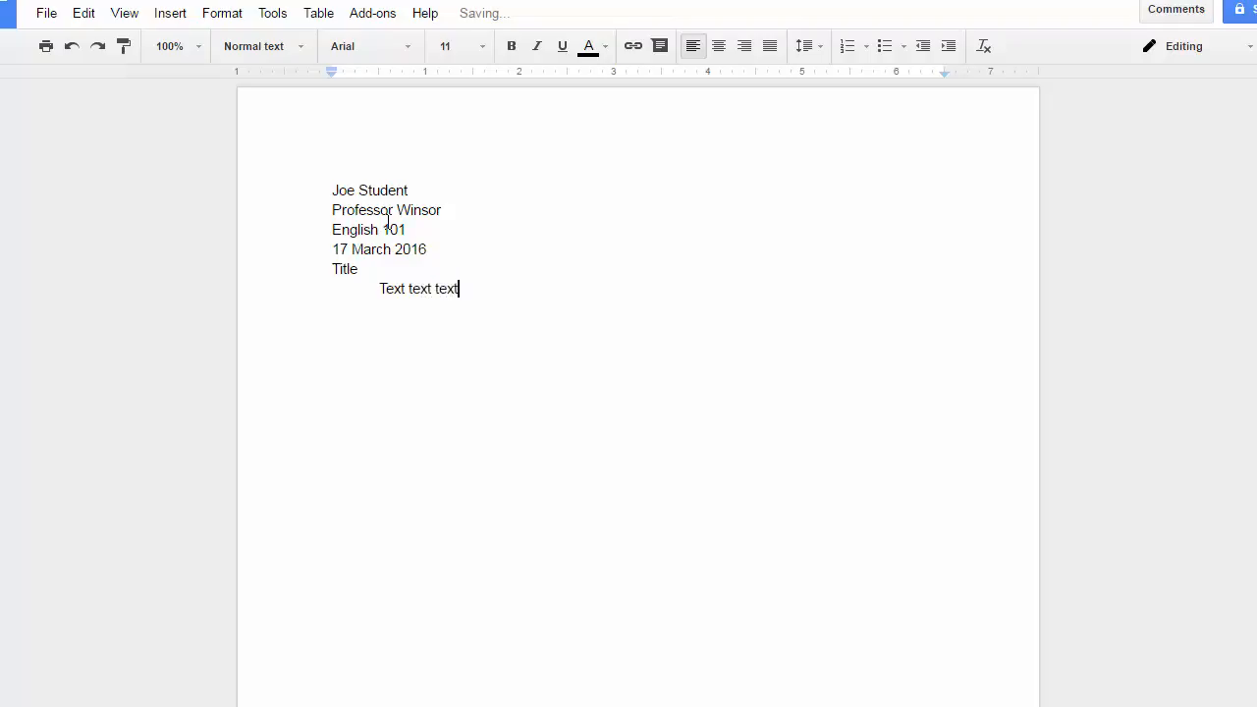
type(".")
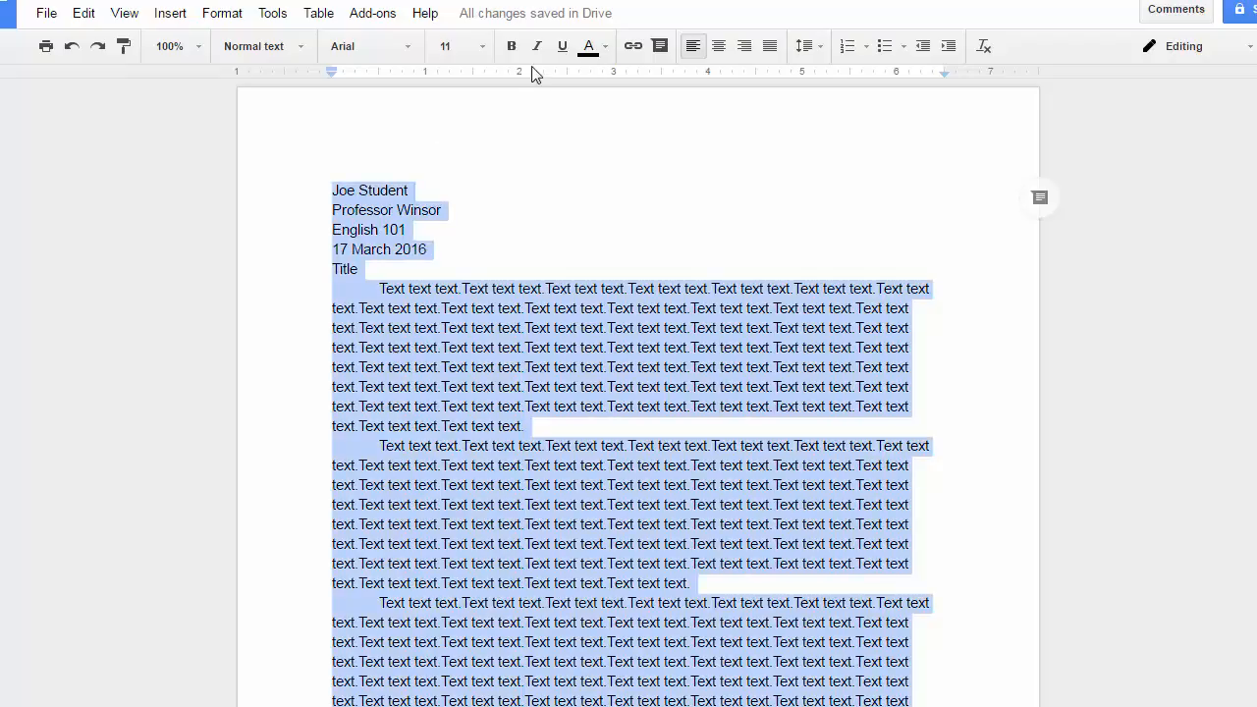
mouse_move(459, 48)
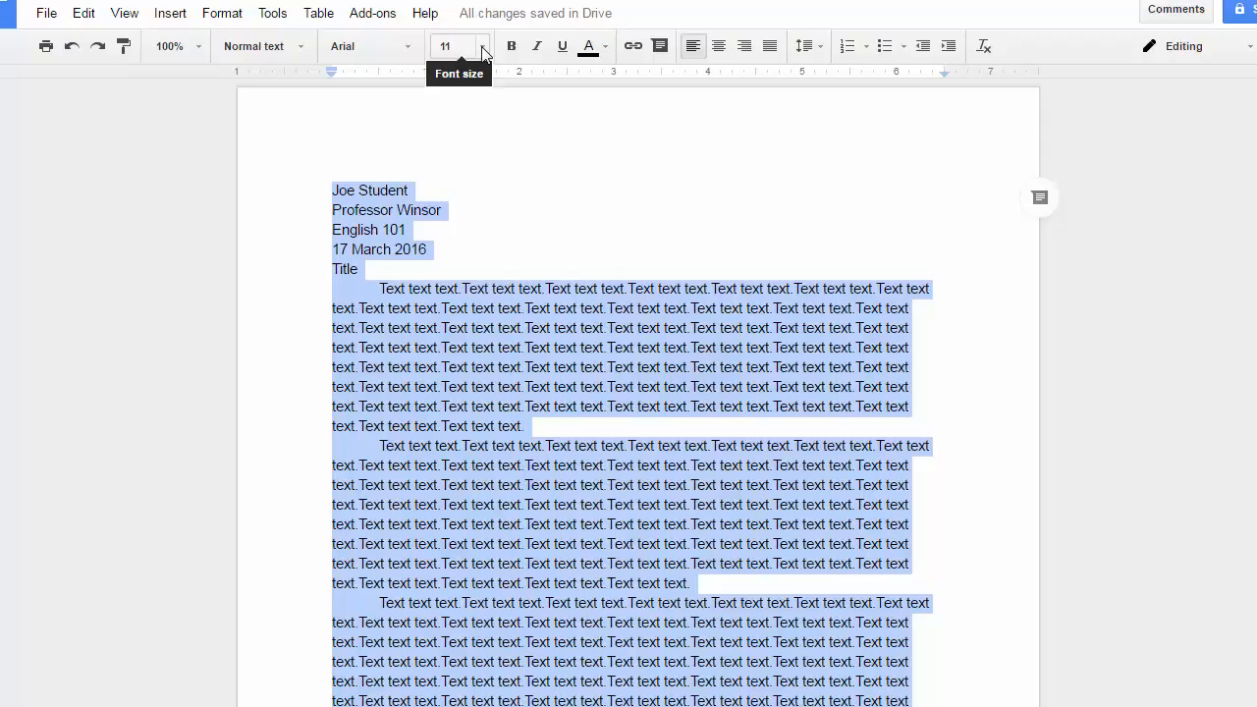
Set all of the selected paper's text to 12-point font size
left_click(446, 47)
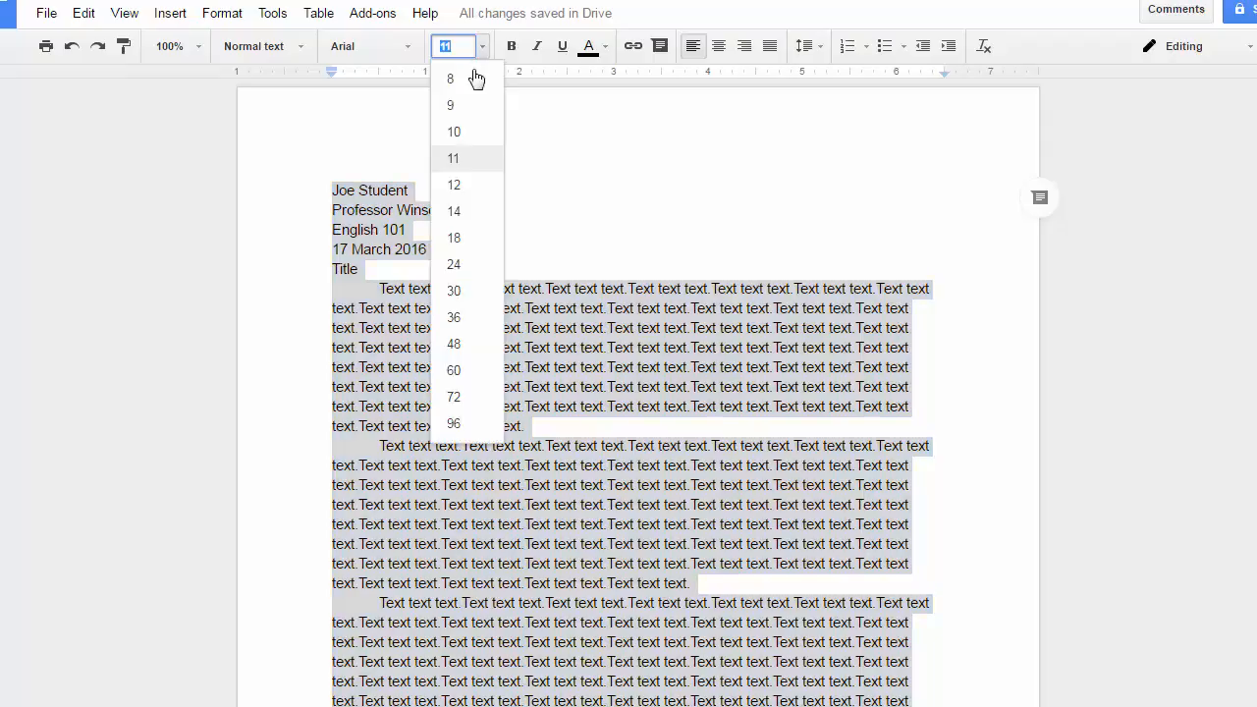
left_click(451, 185)
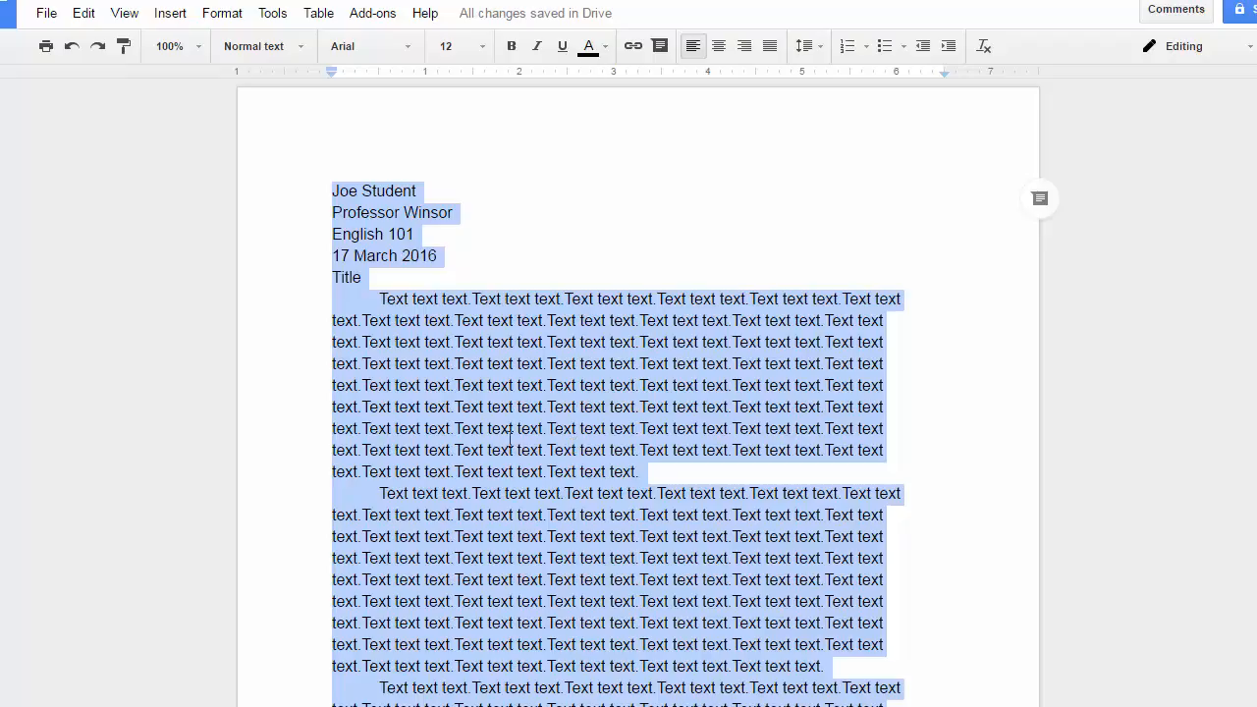
Double-space the whole paper via Format, then centre the Title line
left_click(222, 12)
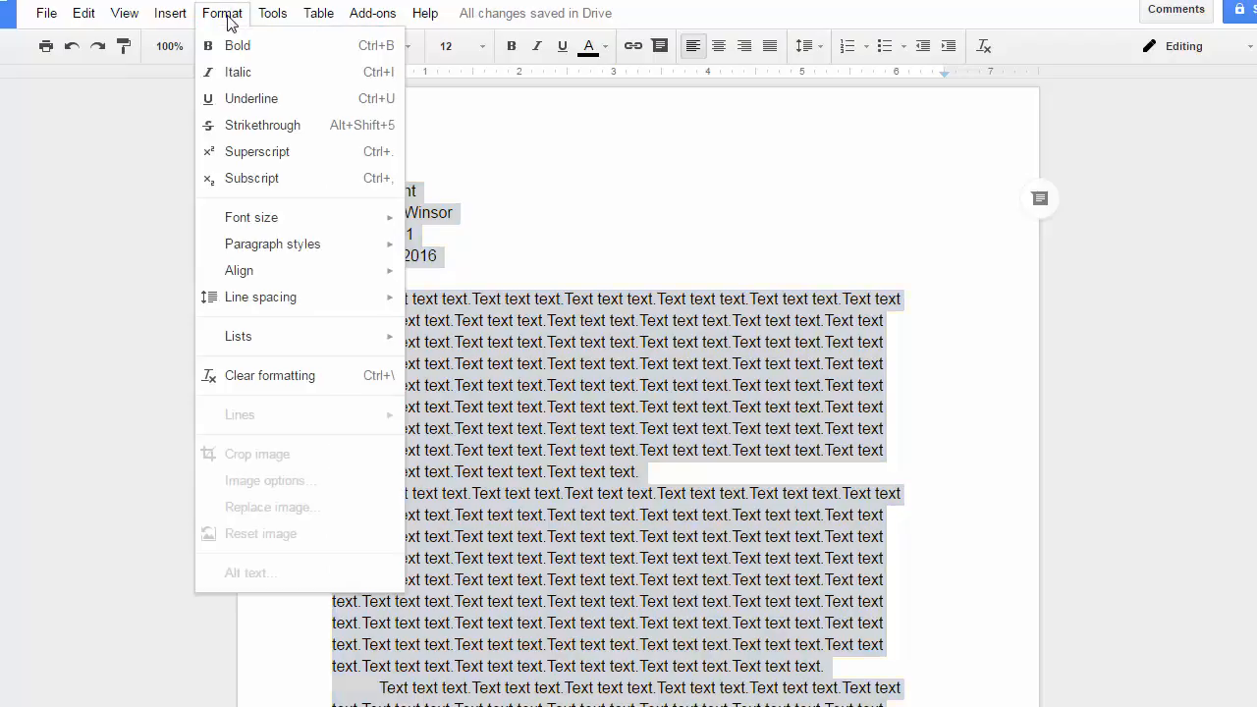
left_click(260, 296)
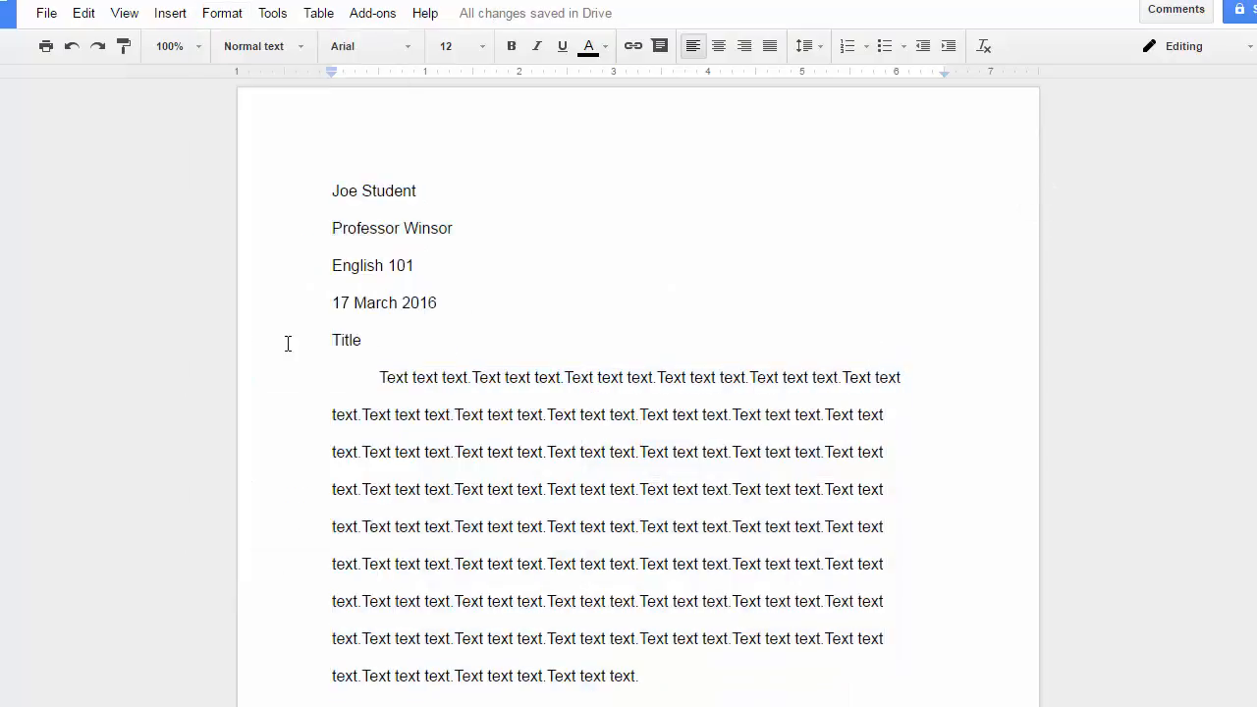
double_click(346, 341)
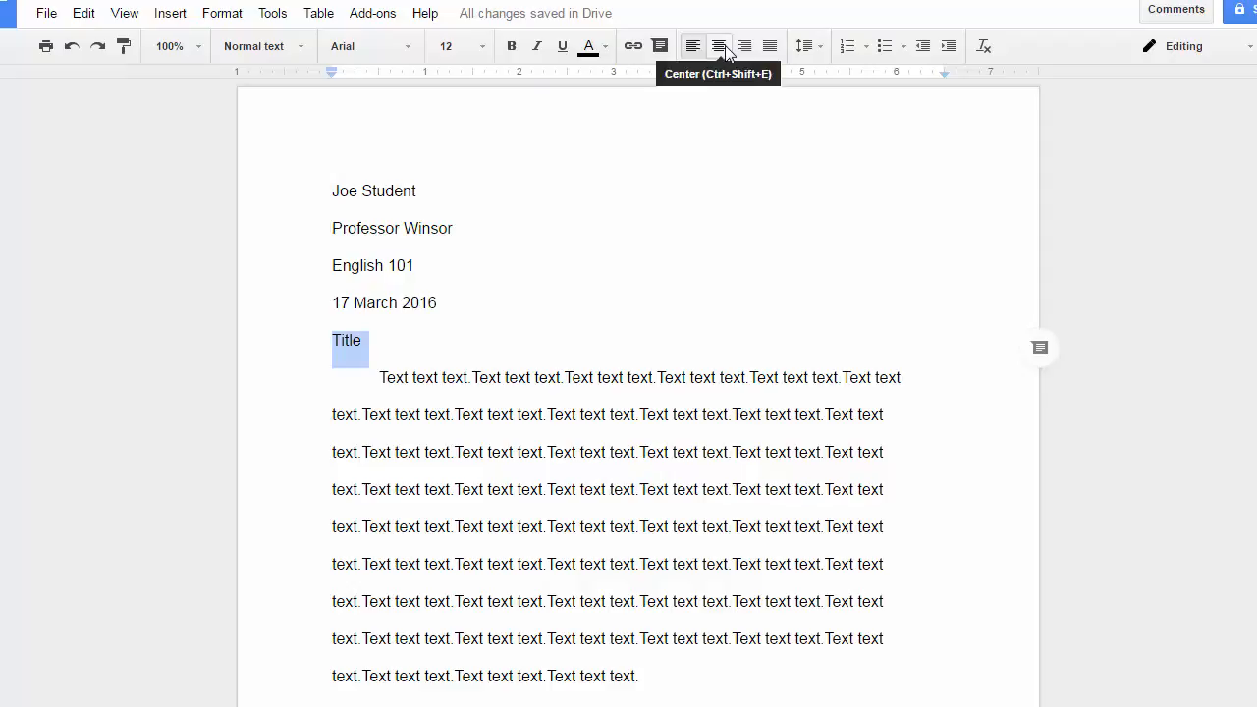
left_click(719, 47)
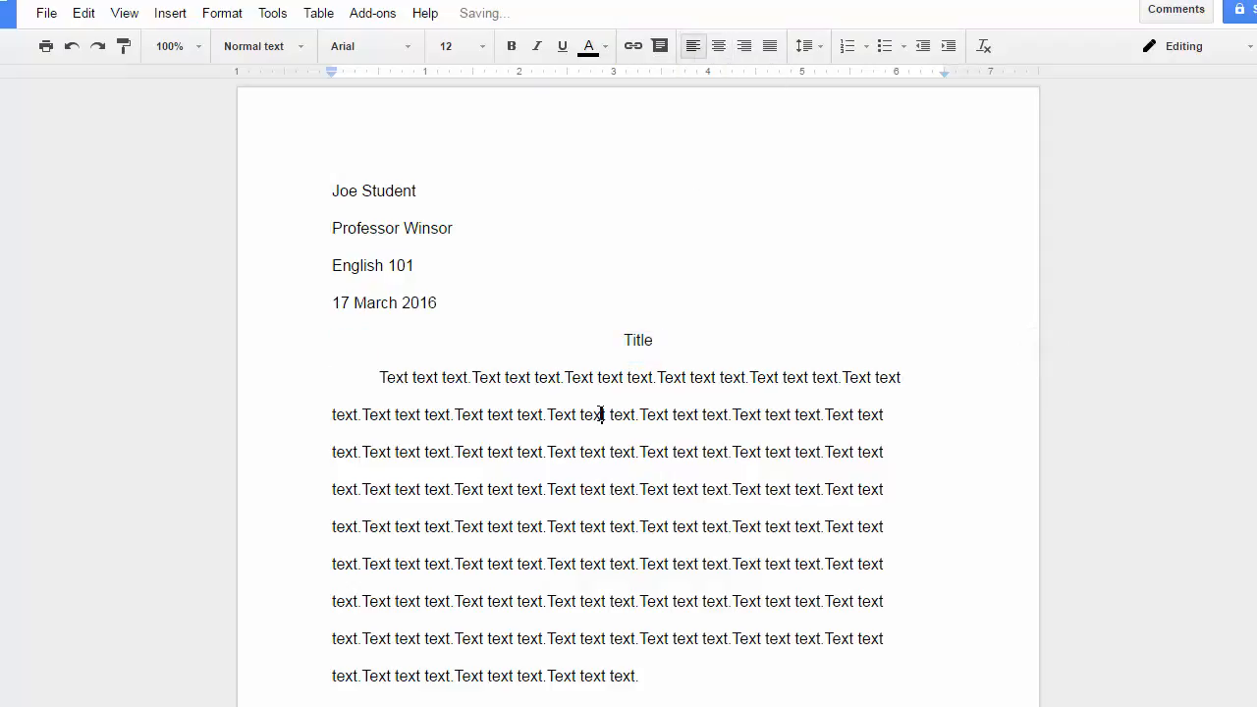
mouse_move(467, 192)
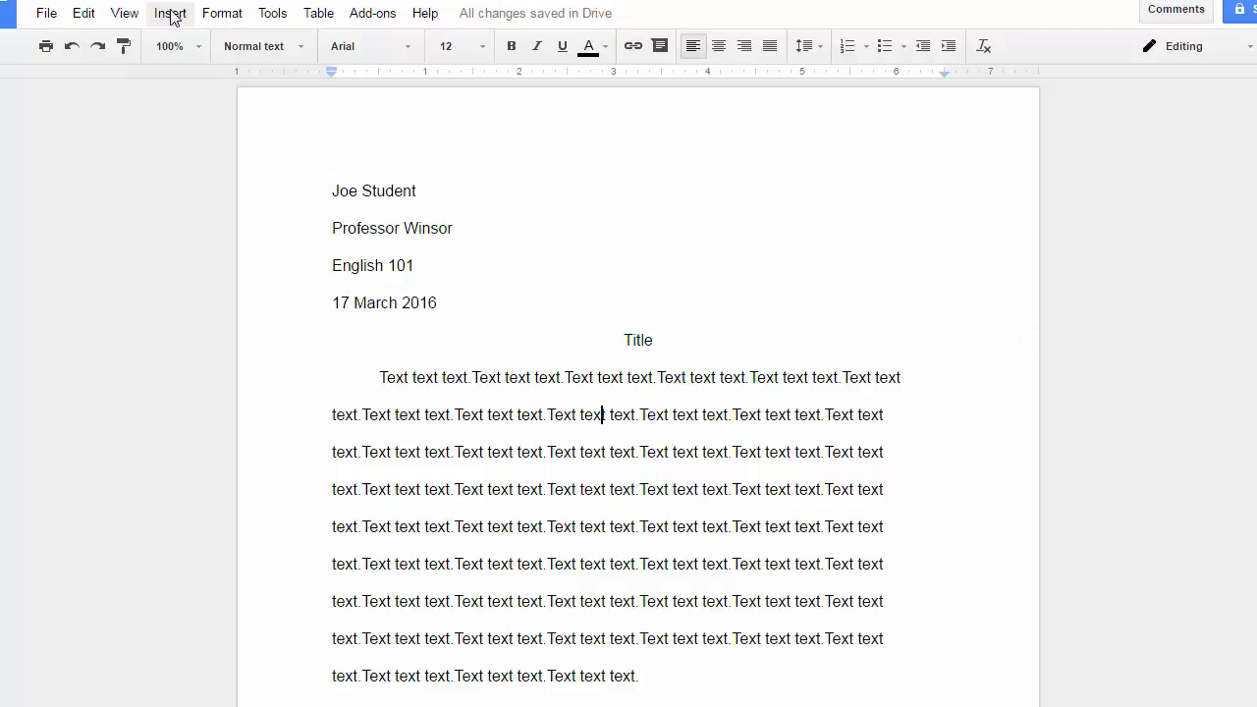
Insert 'Student' before the page number in the running header on every page
left_click(169, 12)
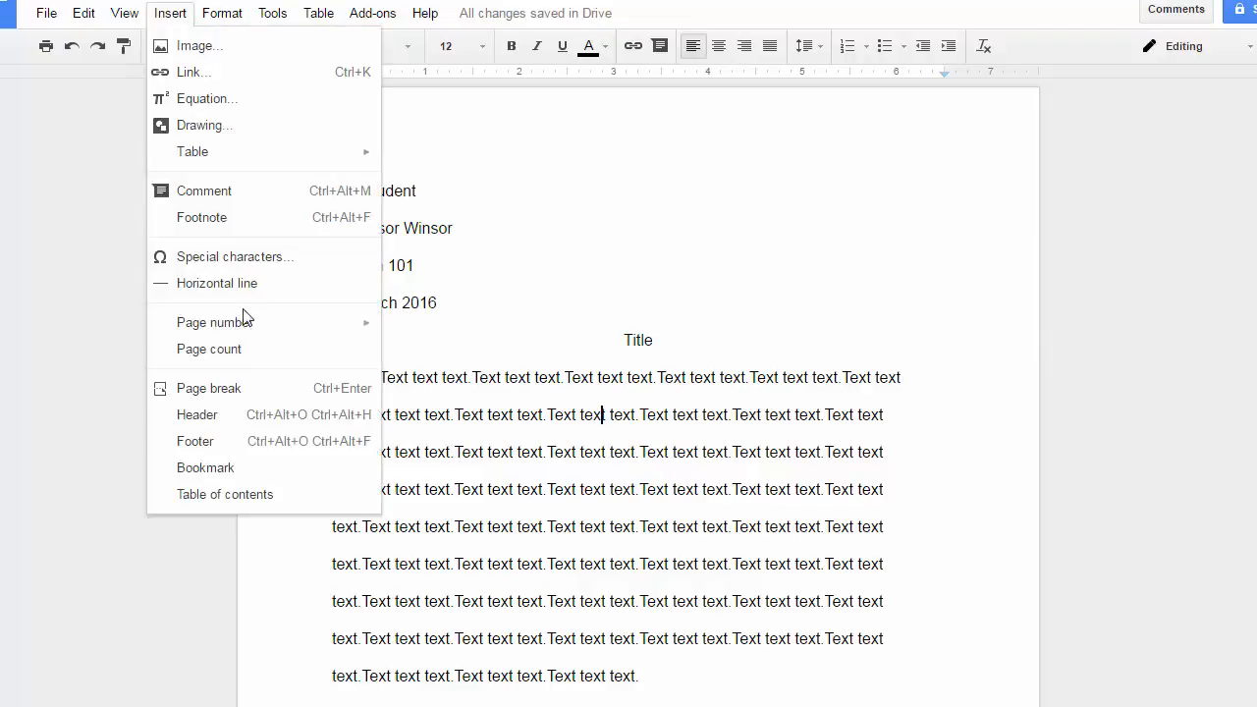
mouse_move(409, 328)
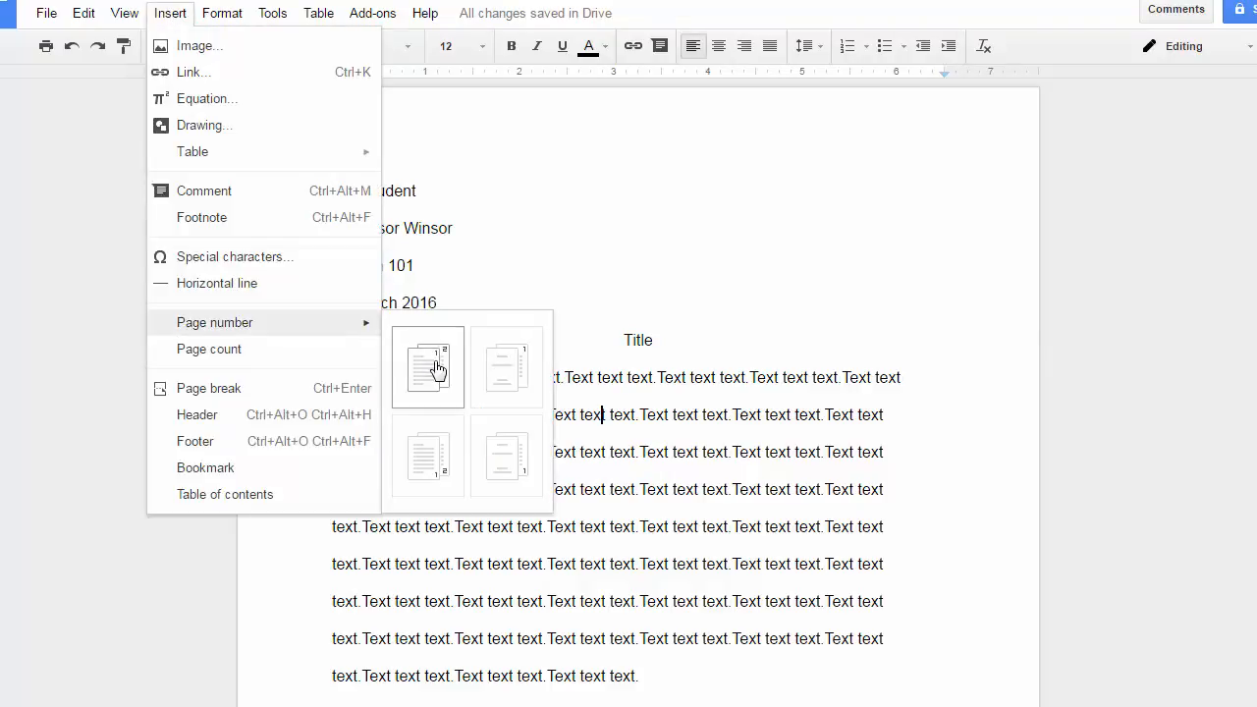
left_click(428, 367)
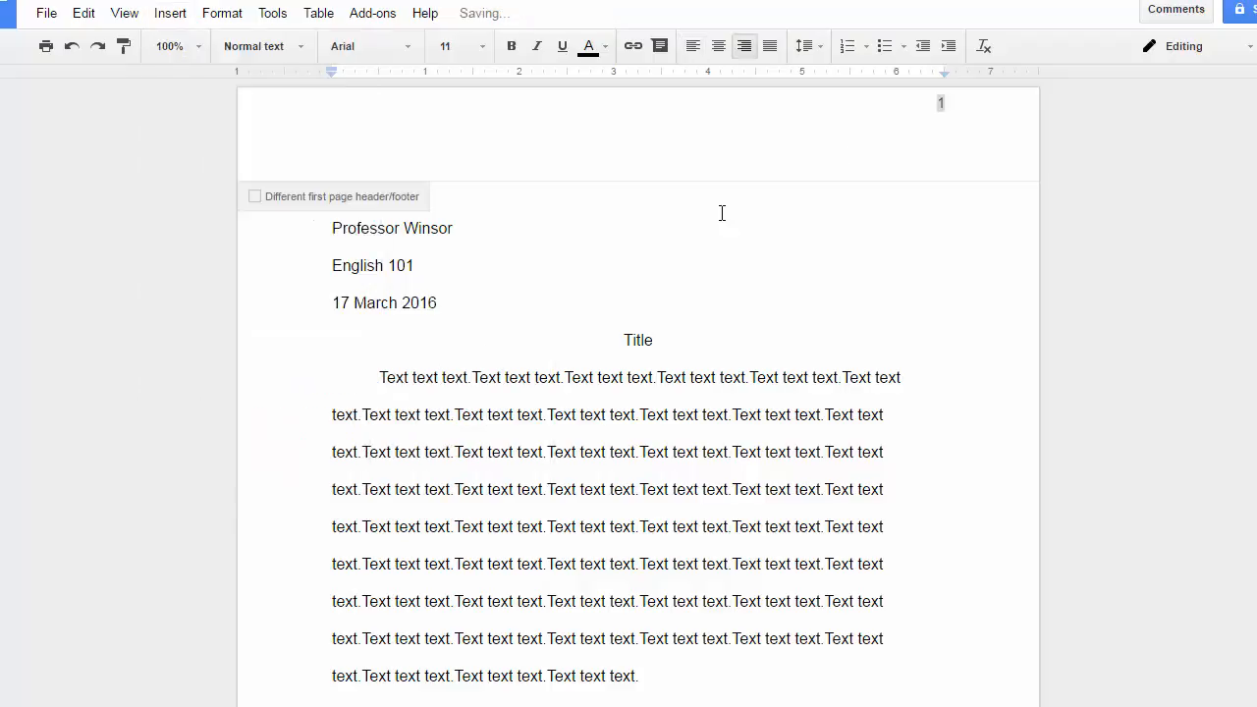
left_click(939, 102)
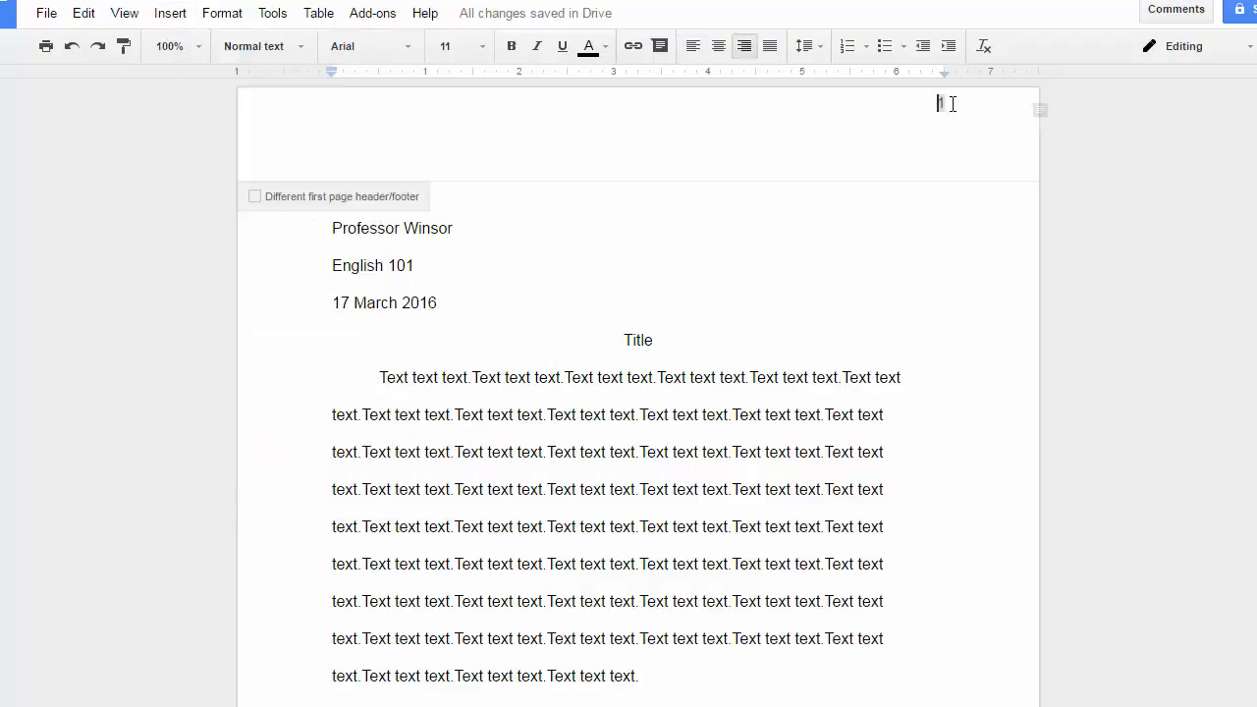
mouse_move(883, 193)
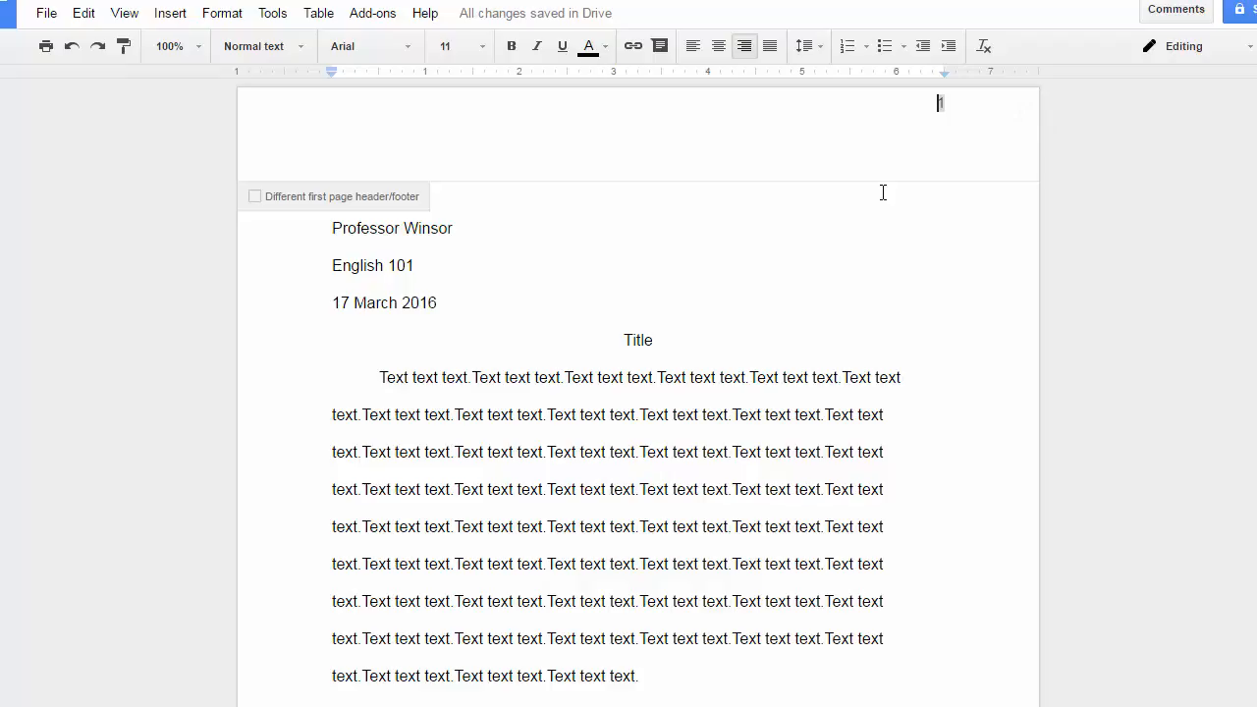
type("Student")
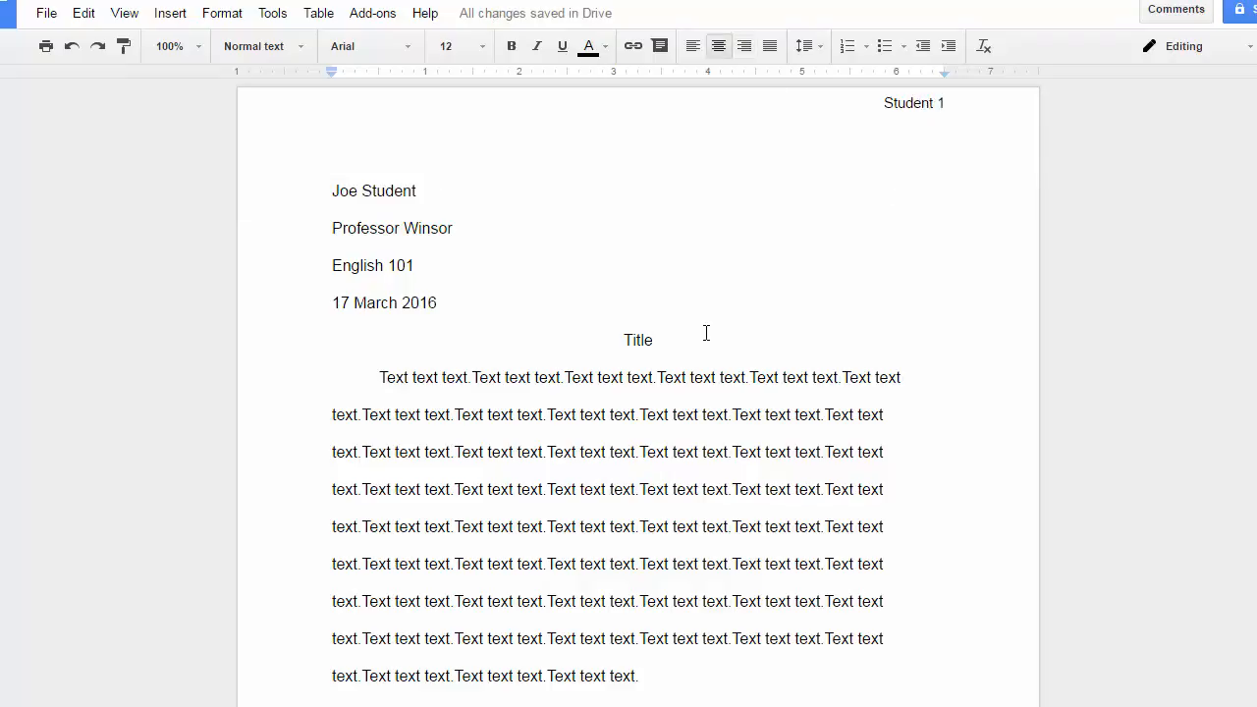
scroll("down", 3)
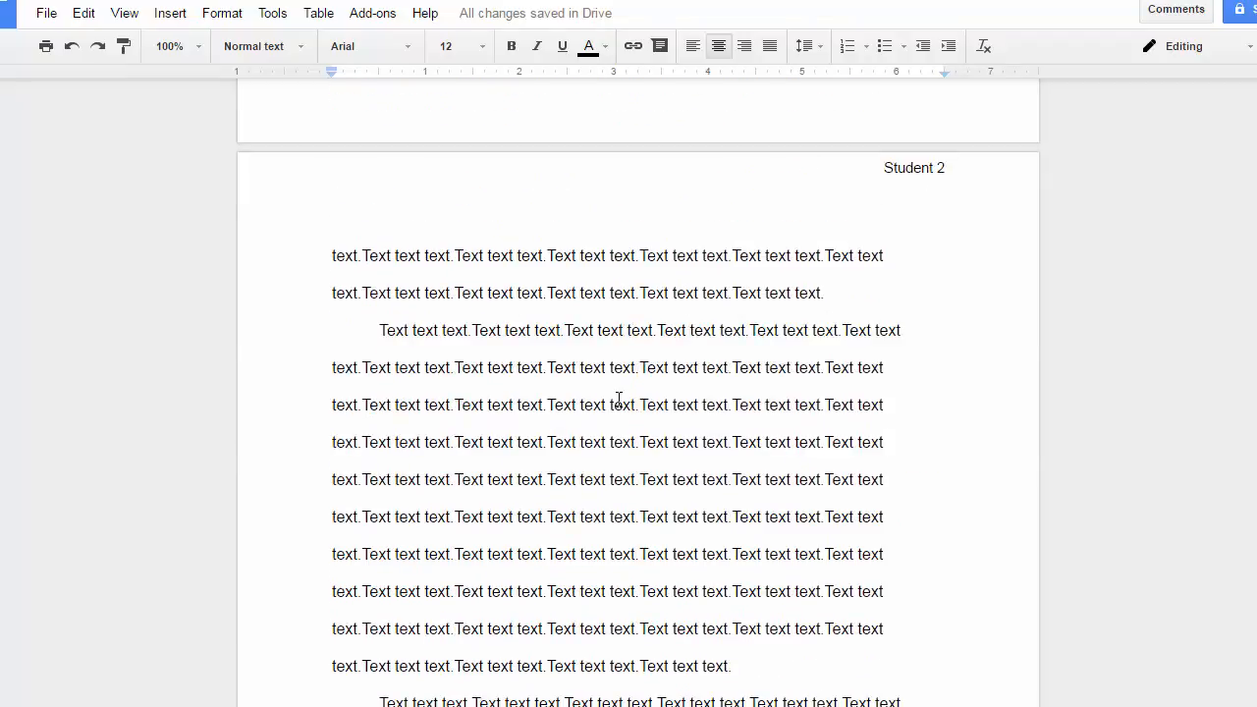
scroll("down", 3)
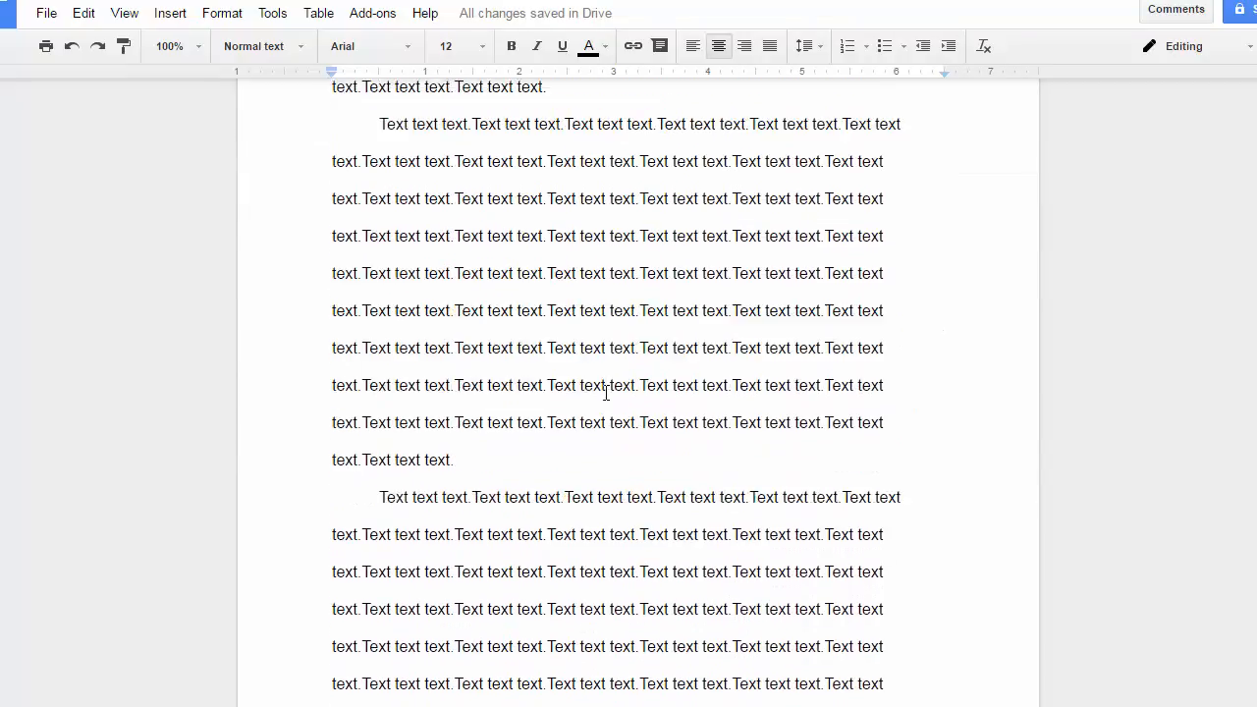
Start a new page after the body and give it a centred 'Works Cited' heading
scroll("down", 3)
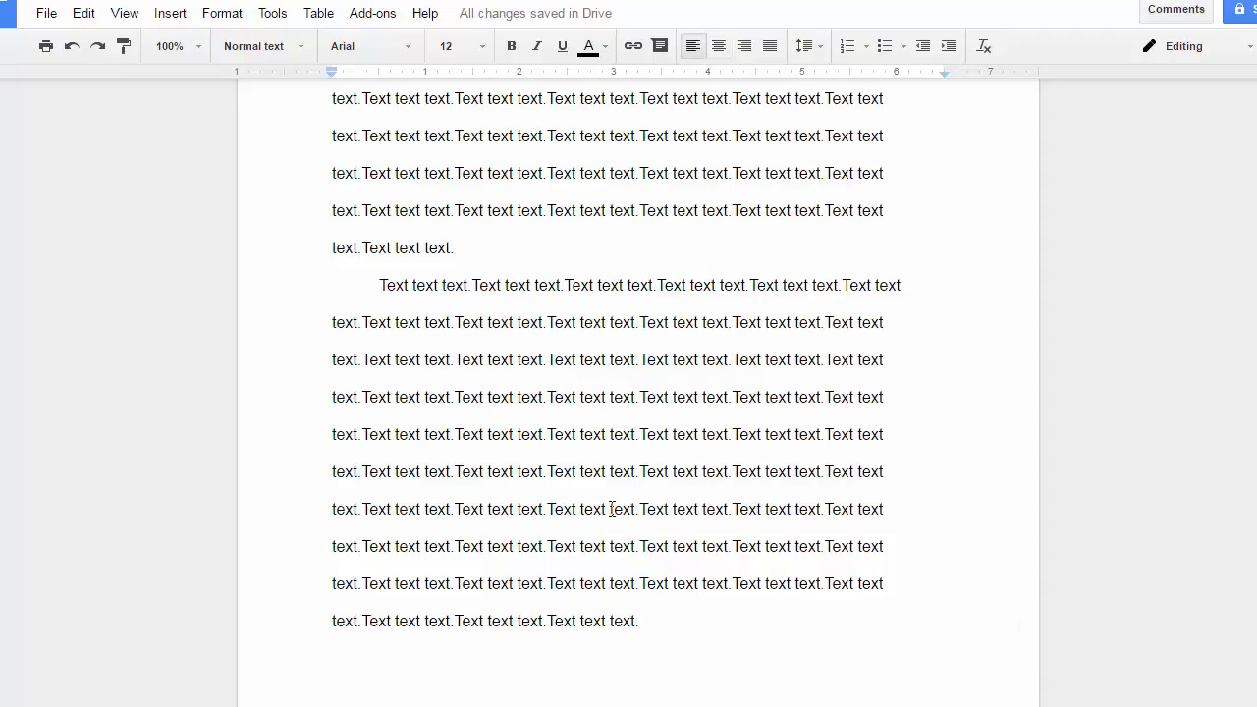
left_click(169, 11)
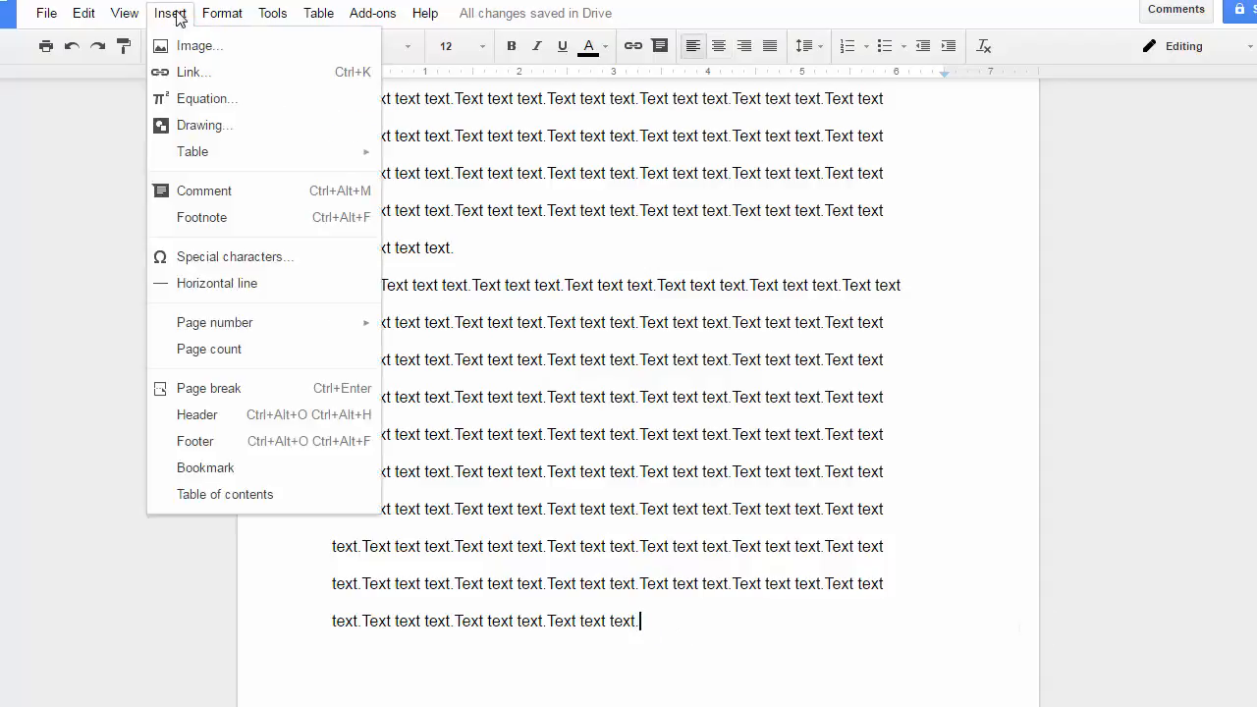
mouse_move(268, 336)
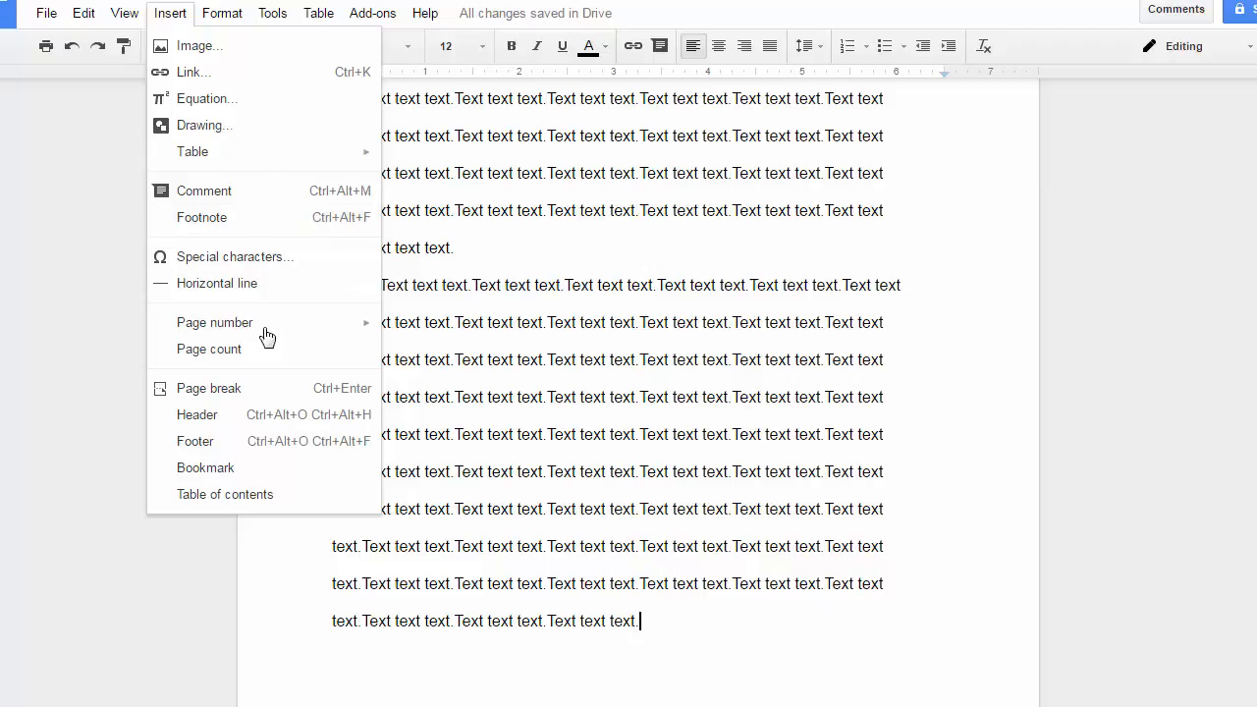
left_click(208, 389)
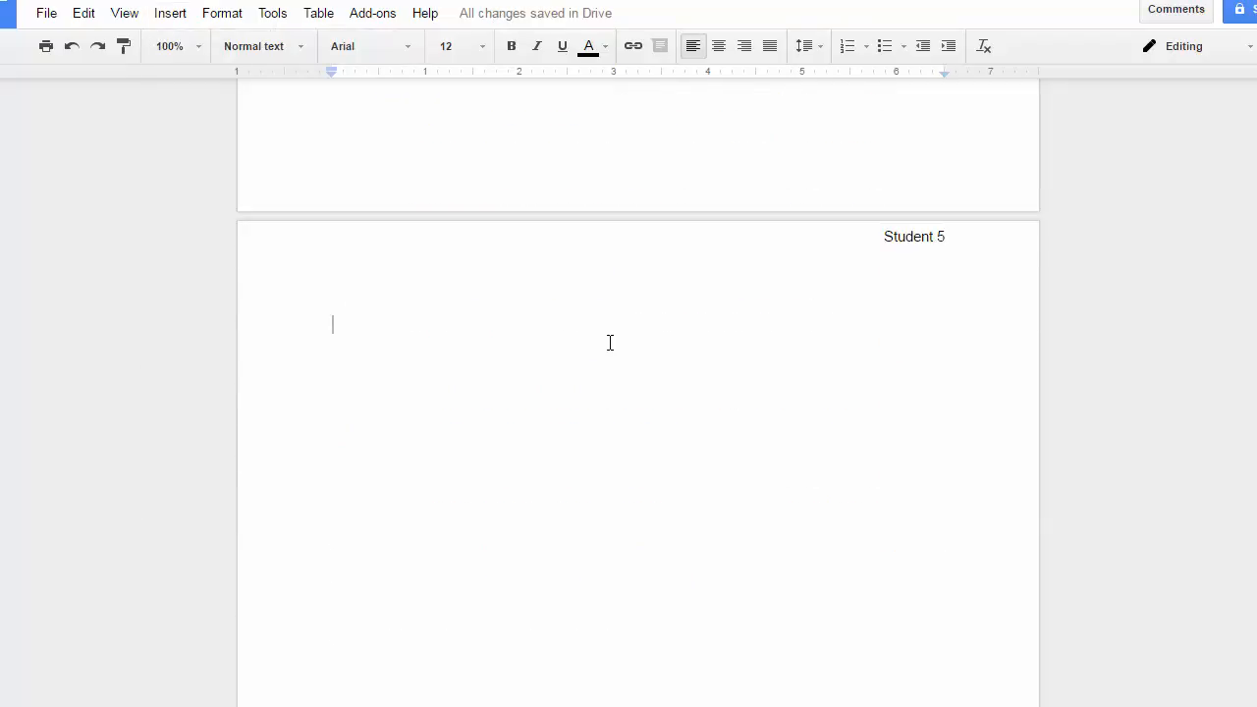
type("Works")
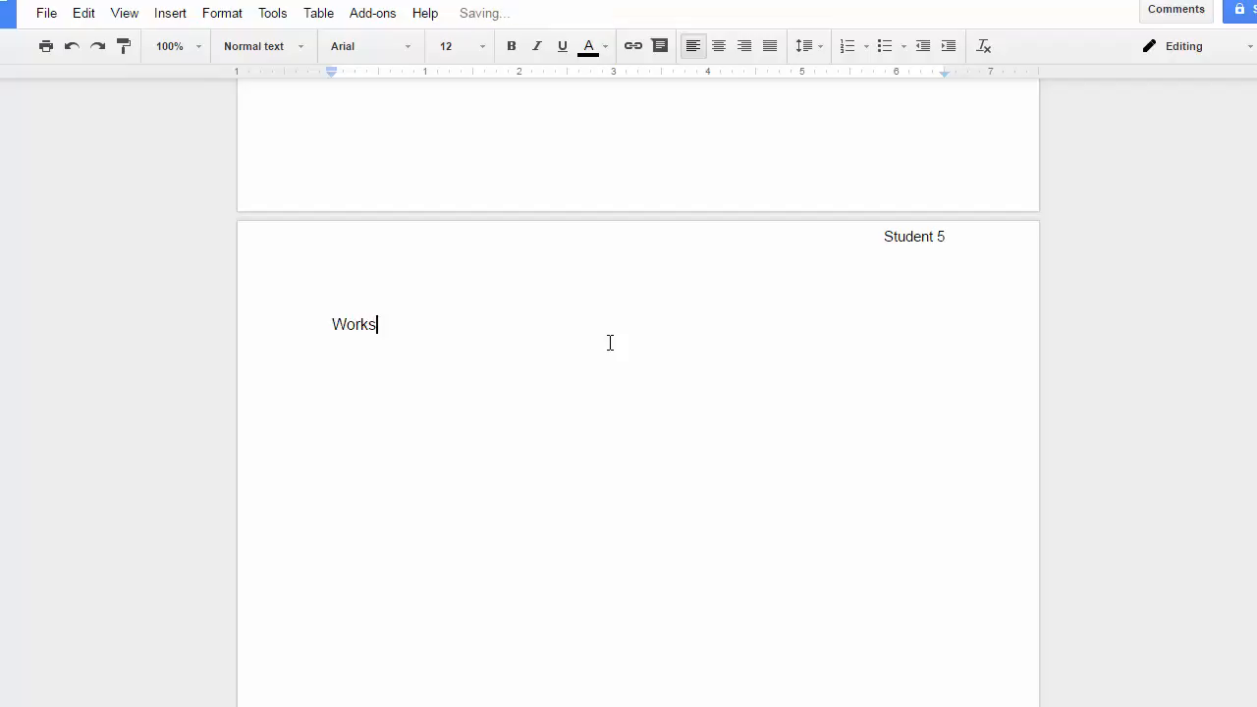
type("Cited")
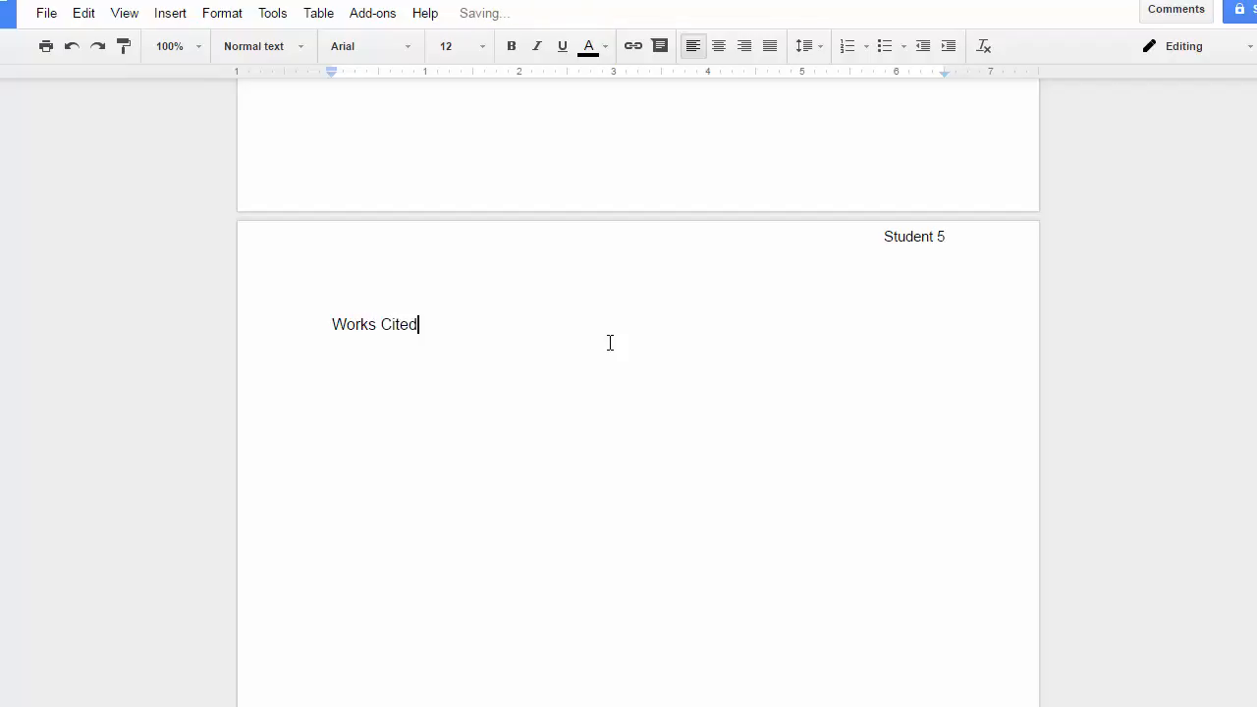
double_click(354, 324)
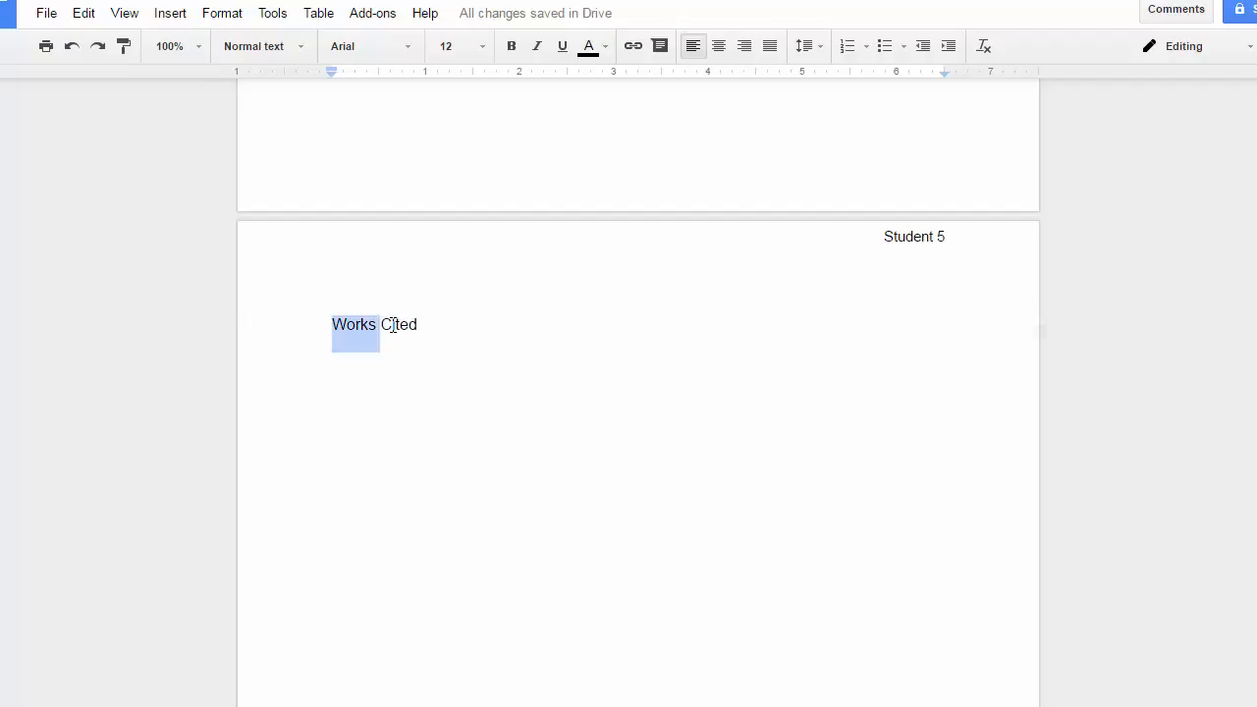
left_click(719, 47)
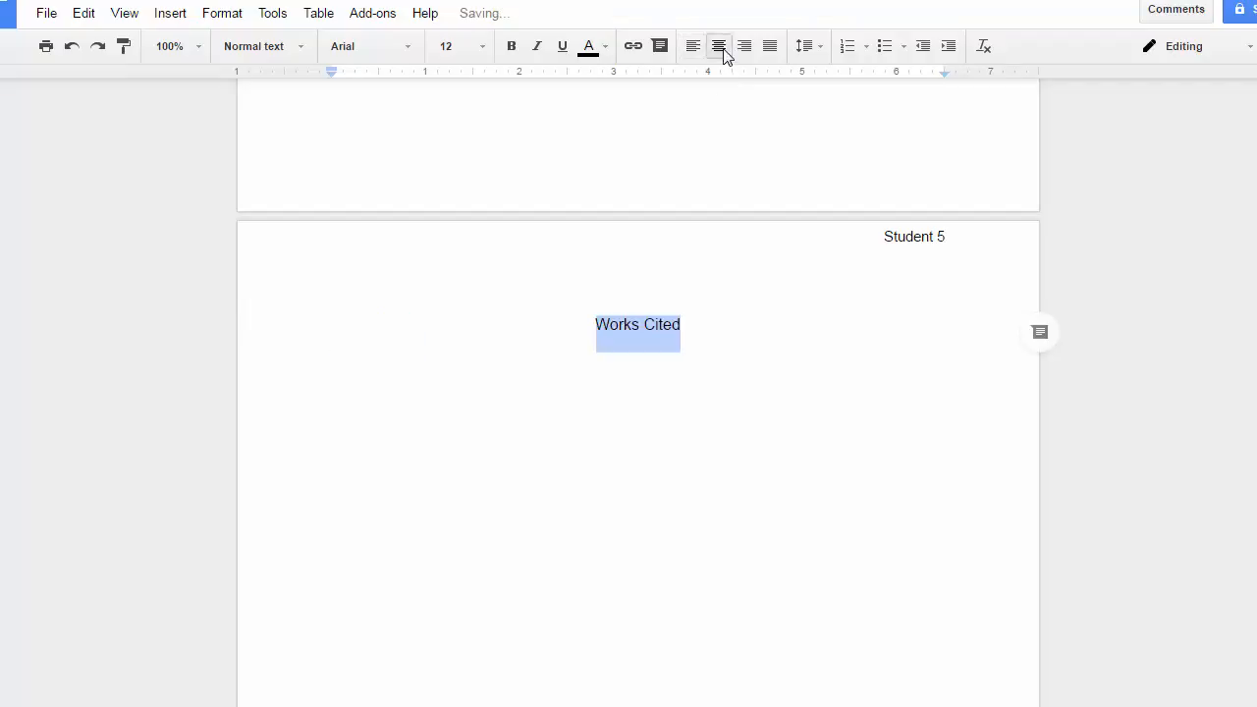
left_click(638, 361)
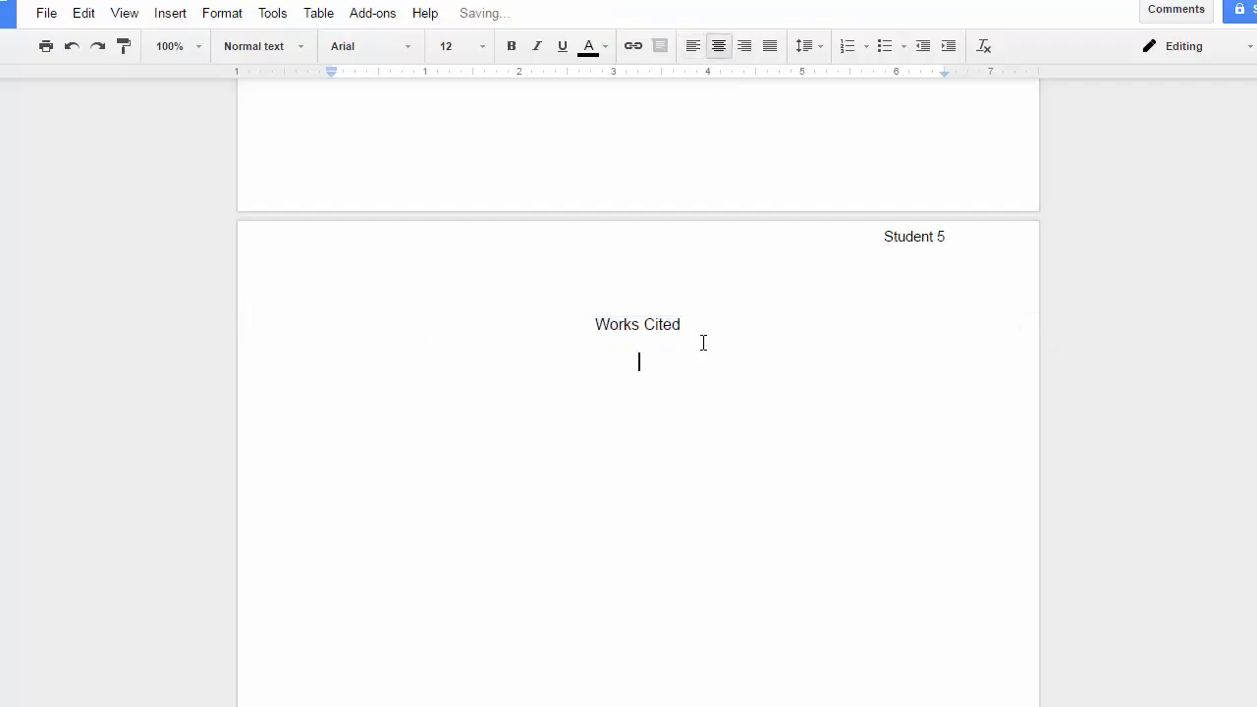
mouse_move(692, 48)
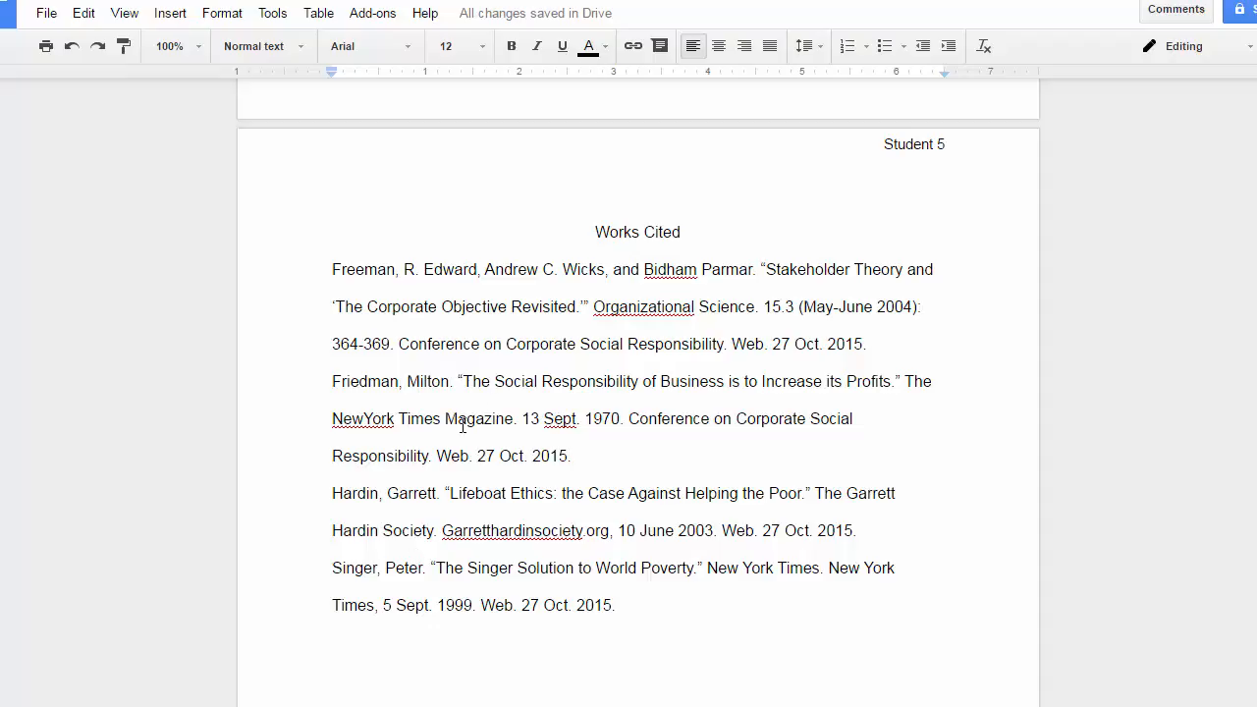
mouse_move(353, 383)
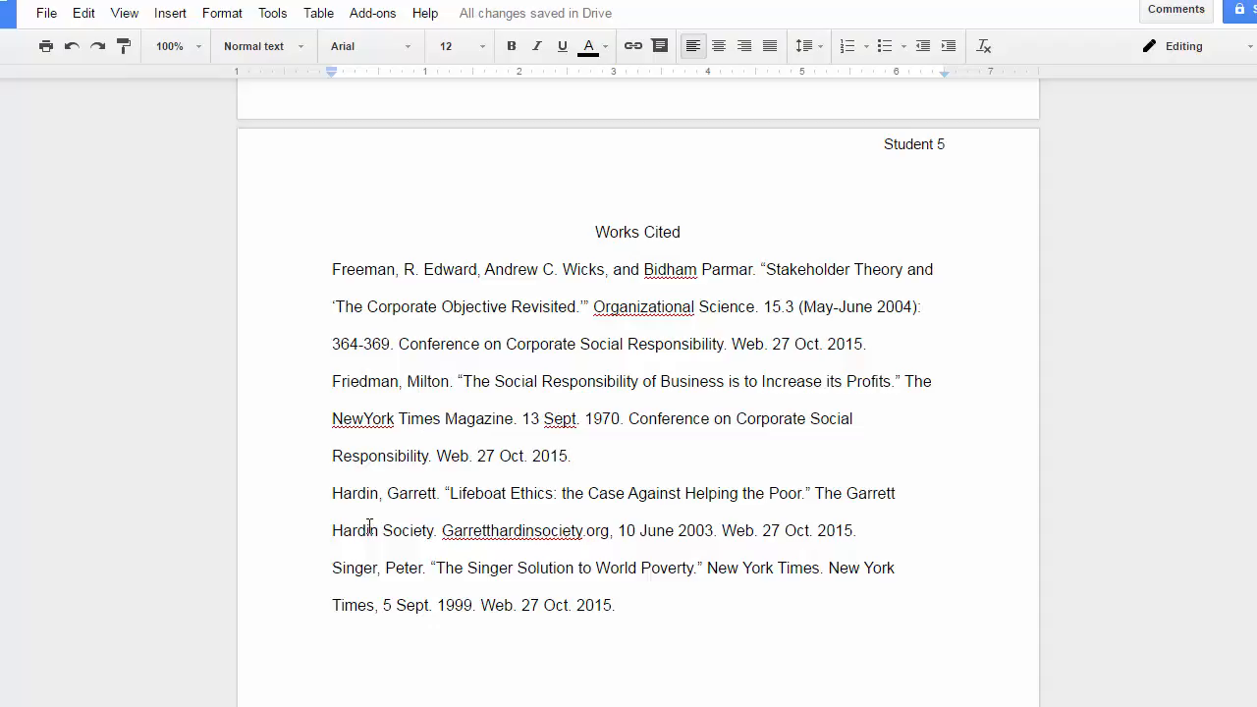
Apply a 0.5-inch hanging indent to the four citations and separate the Hardin entry onto its own line
left_click_drag(332, 269, 409, 405)
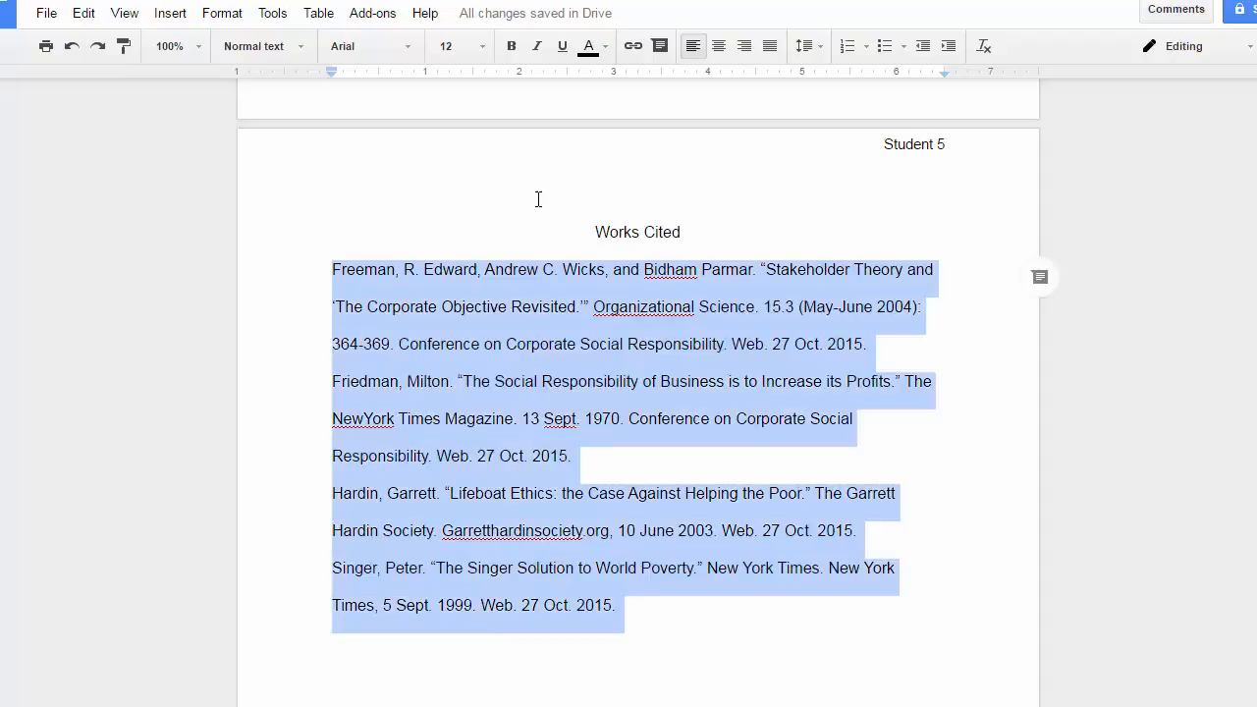
mouse_move(332, 71)
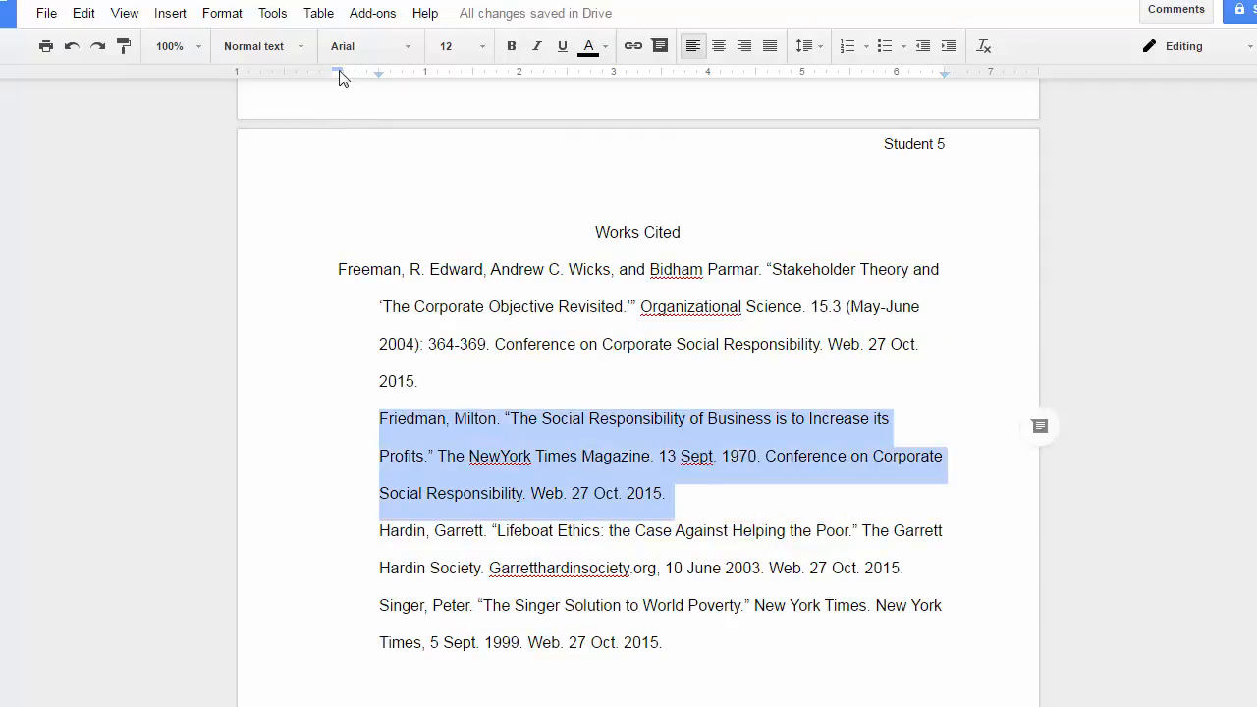
left_click(444, 419)
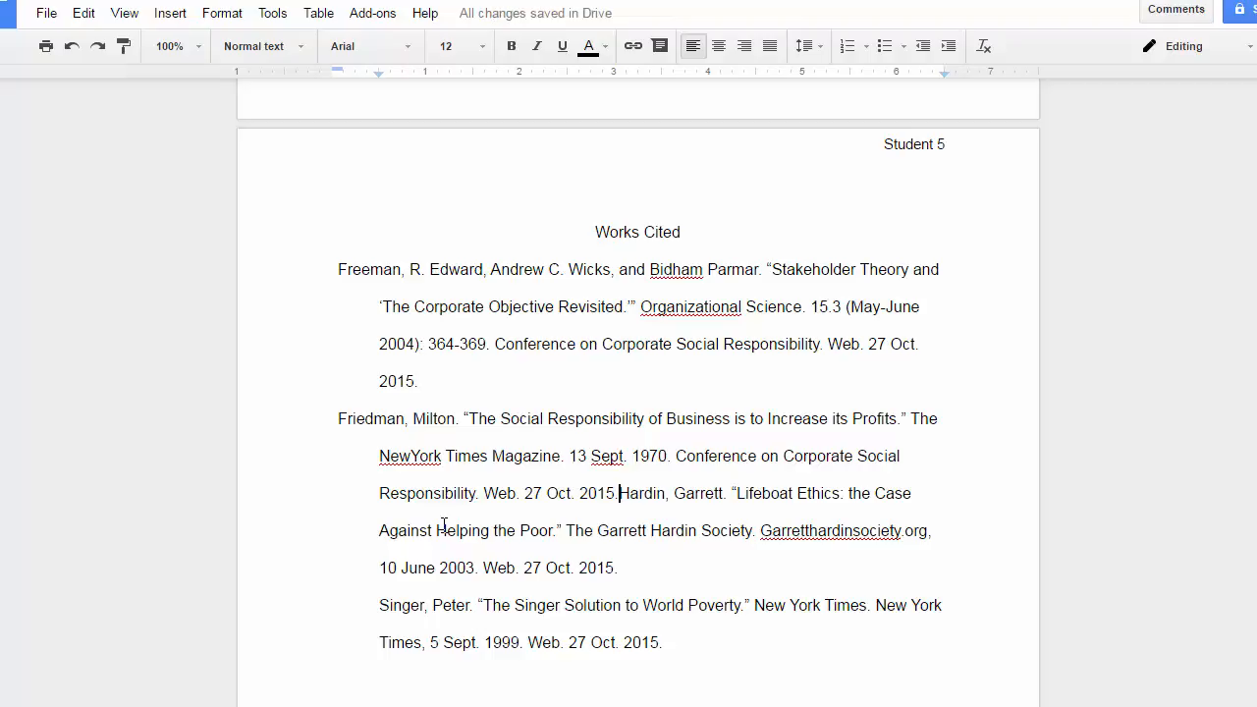
key("Enter")
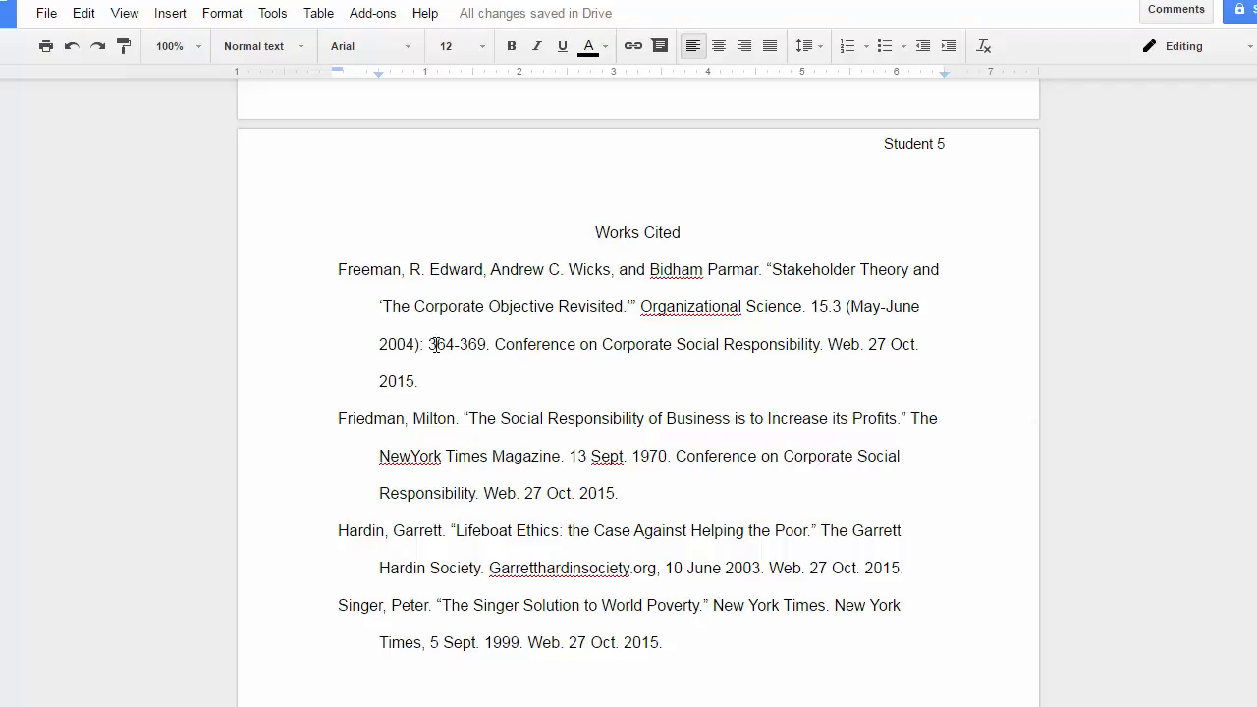
mouse_move(436, 448)
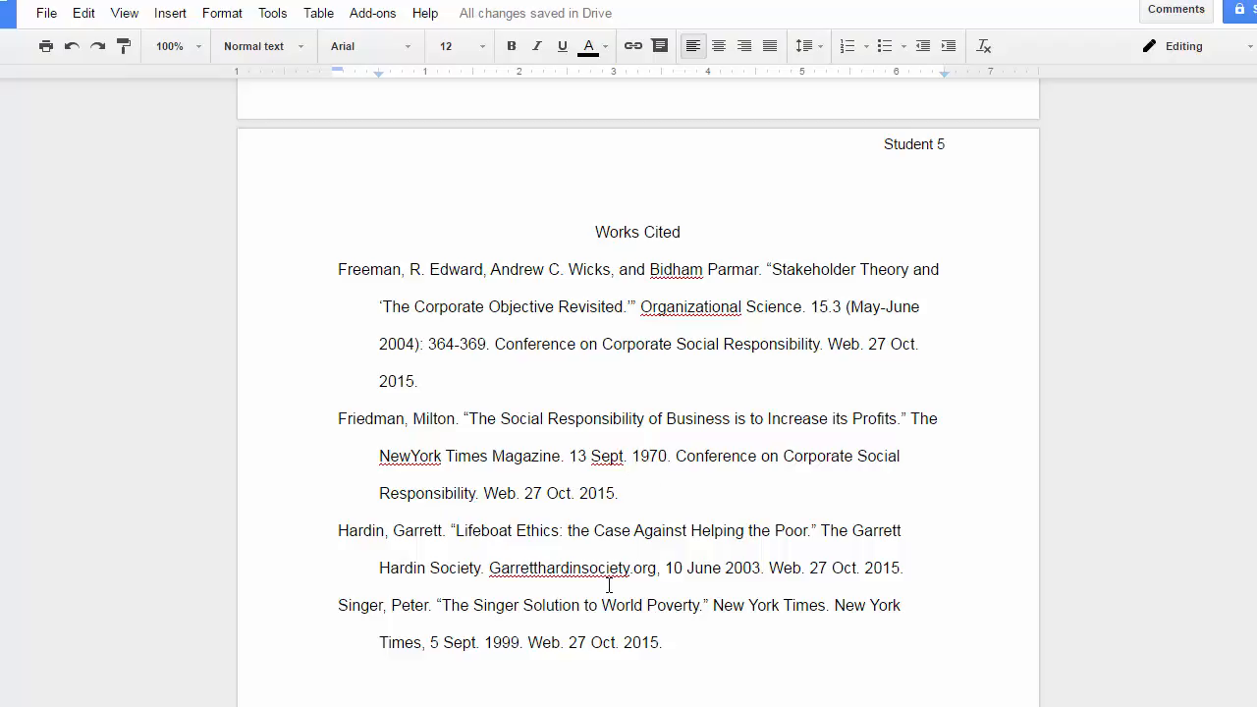
Bring up the File menu's download format choices for saving as Word .docx
scroll("down", 3)
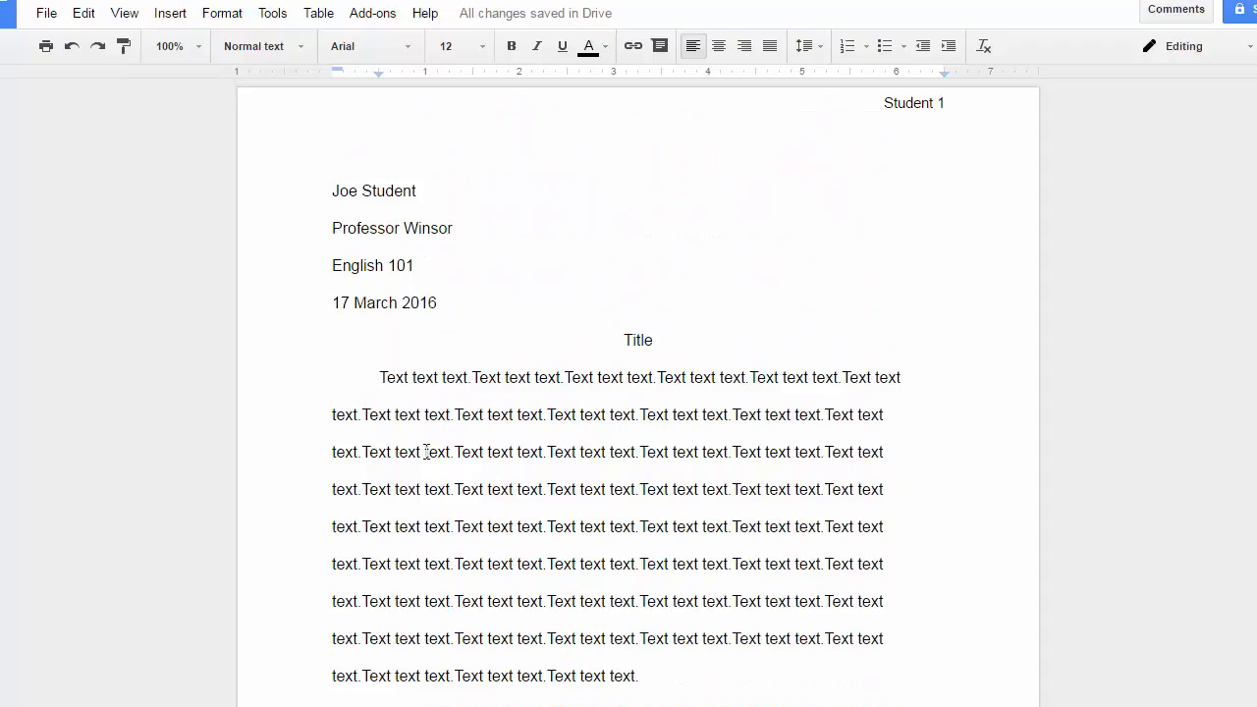
mouse_move(48, 11)
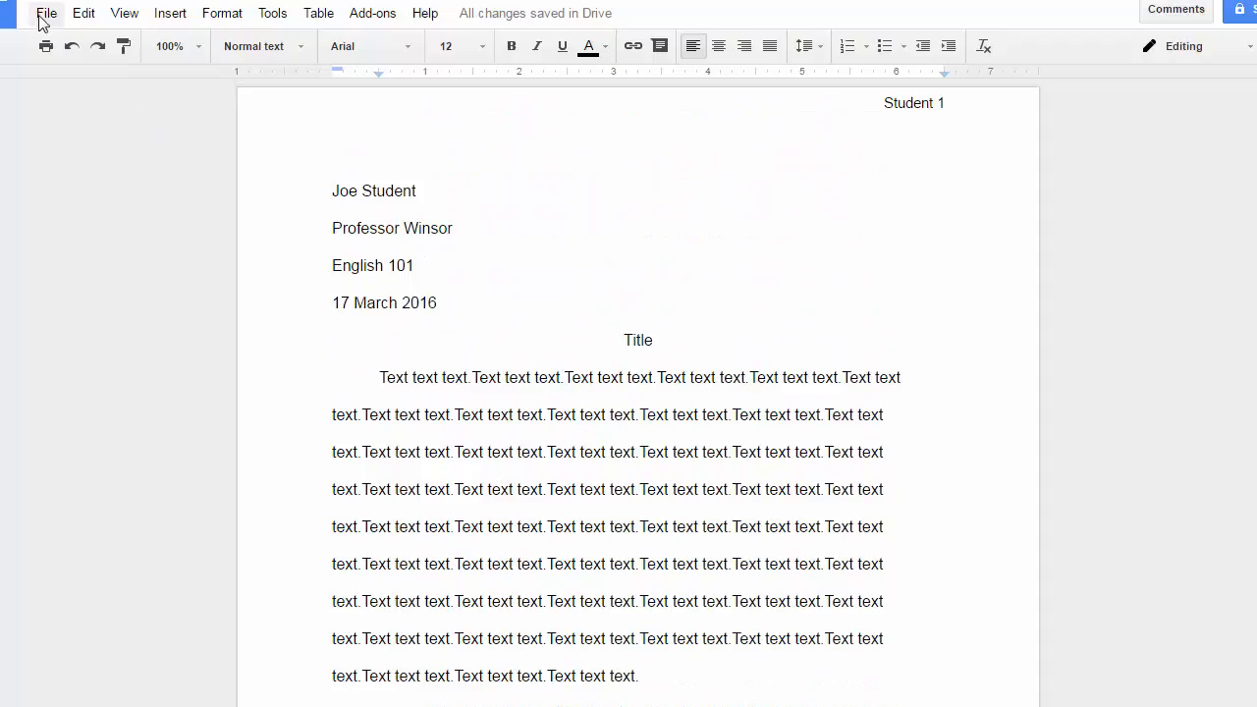
left_click(47, 12)
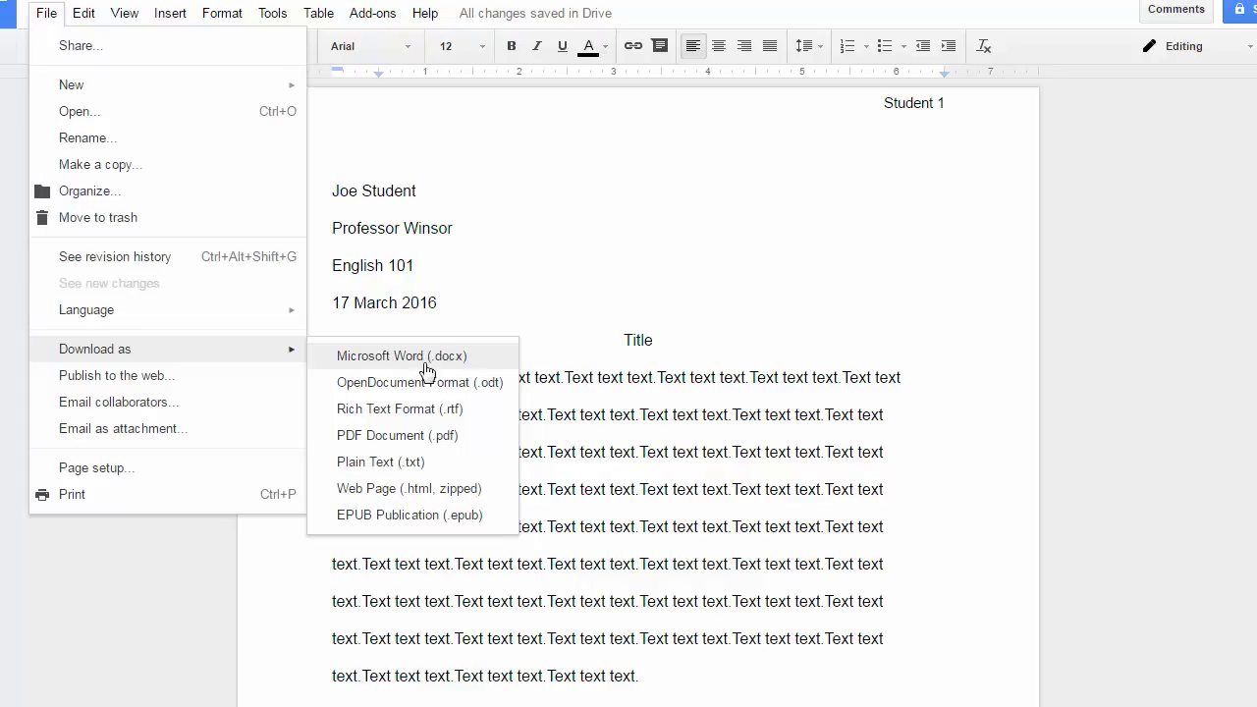
mouse_move(434, 369)
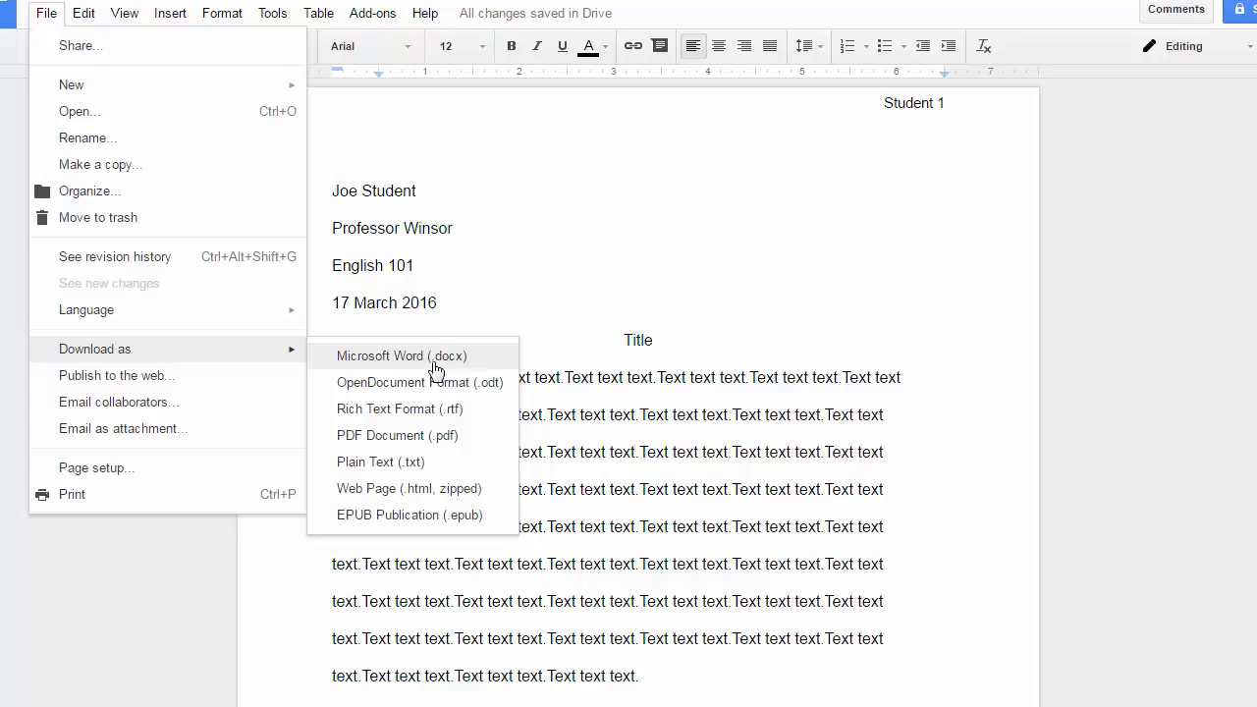